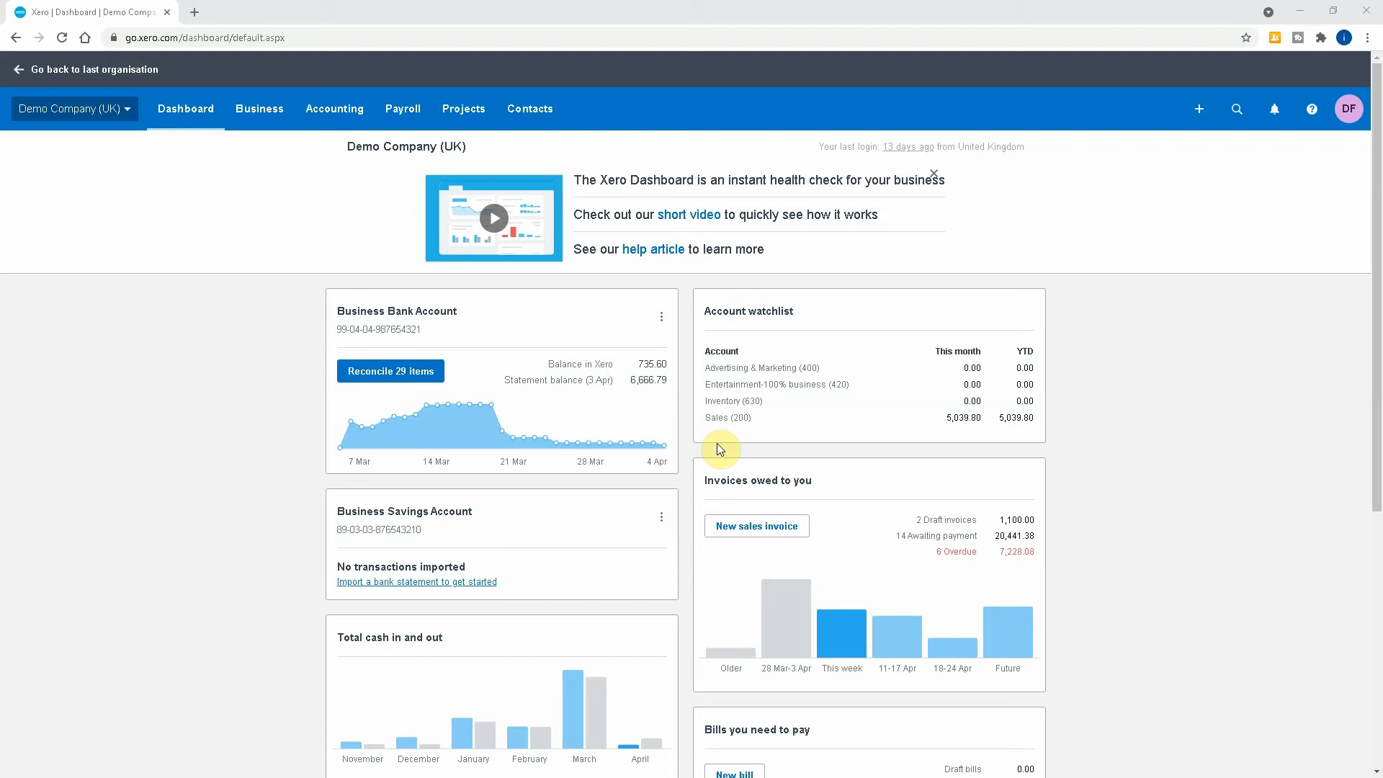
mouse_move(303, 166)
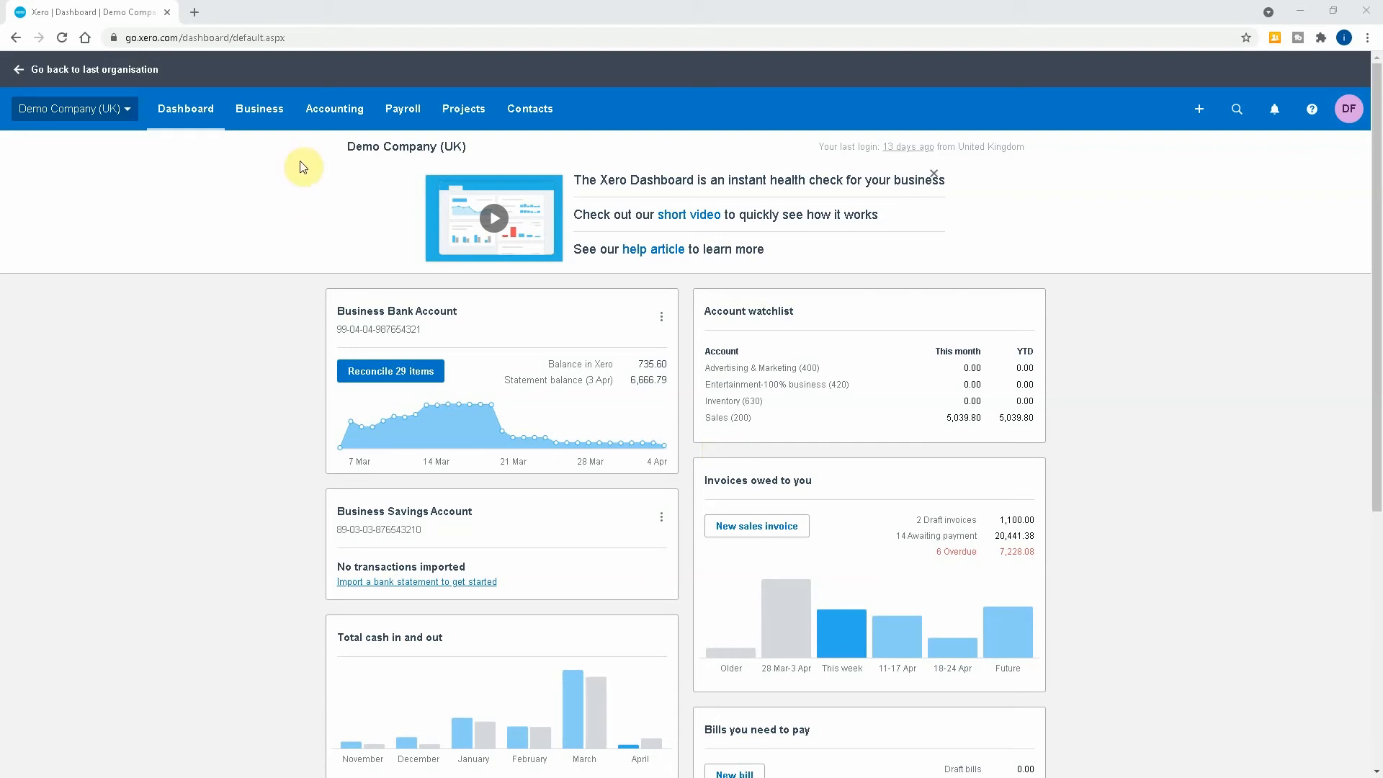
Open the Quotes list from the Business menu
click(259, 109)
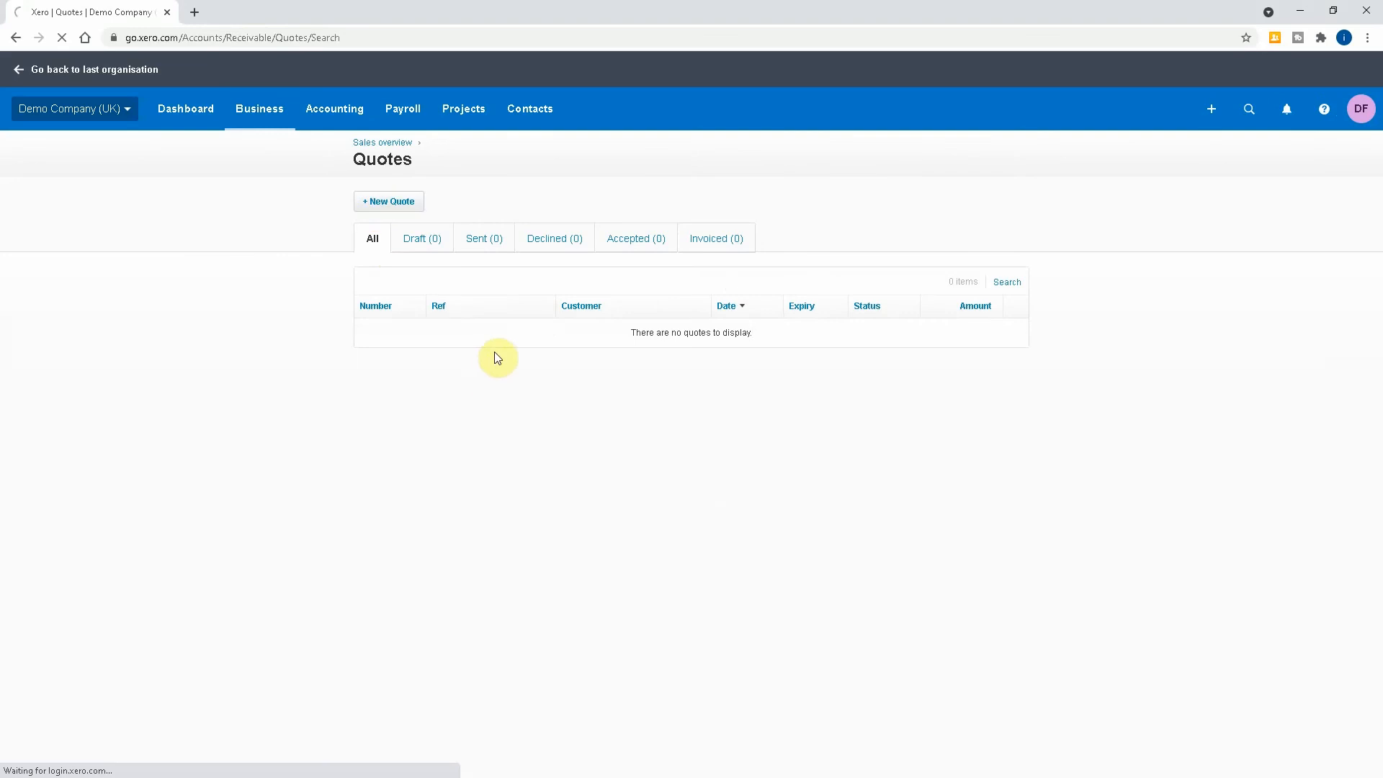
Create quote QU-0001 for ABC Furniture, expiring 4 May 2021 (+30 days), reference ABC01
click(389, 201)
text(ABC Furniture)
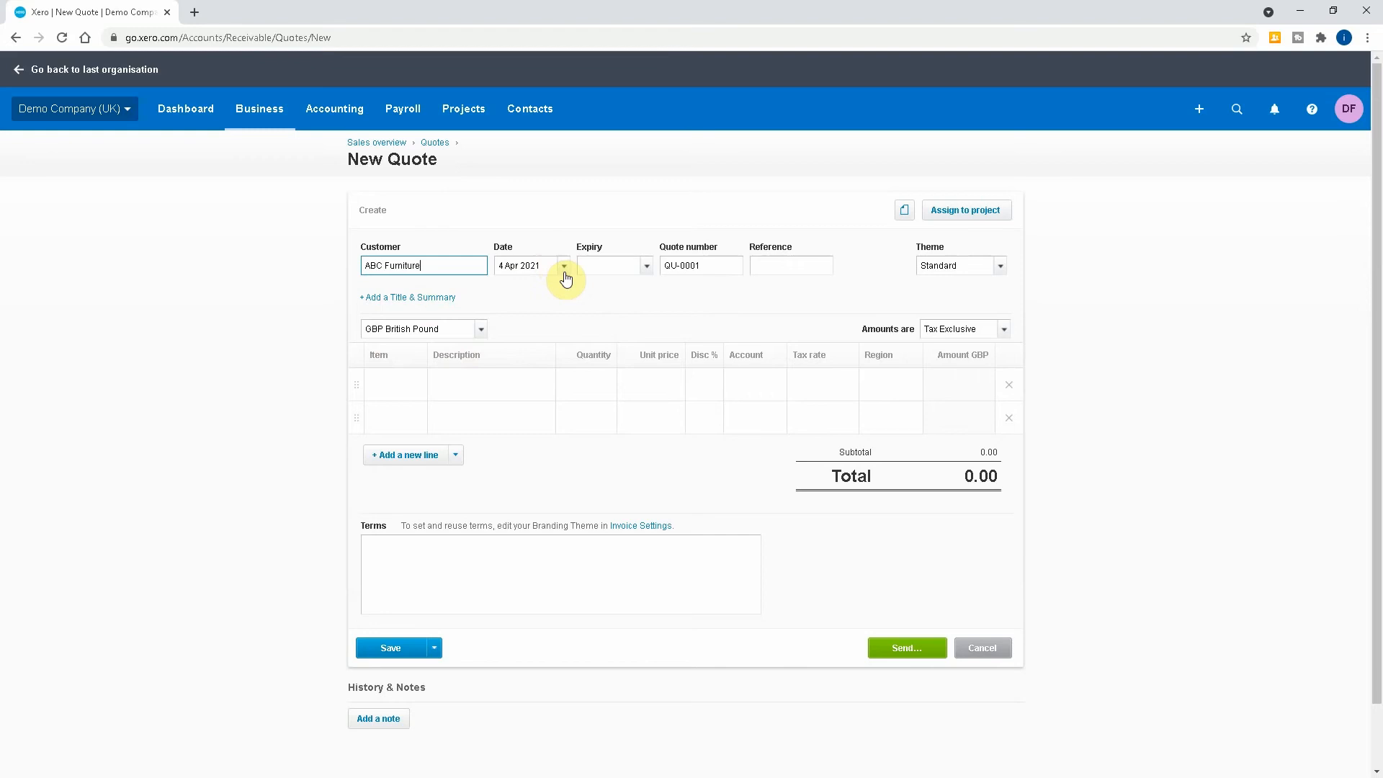
mouse_move(635, 268)
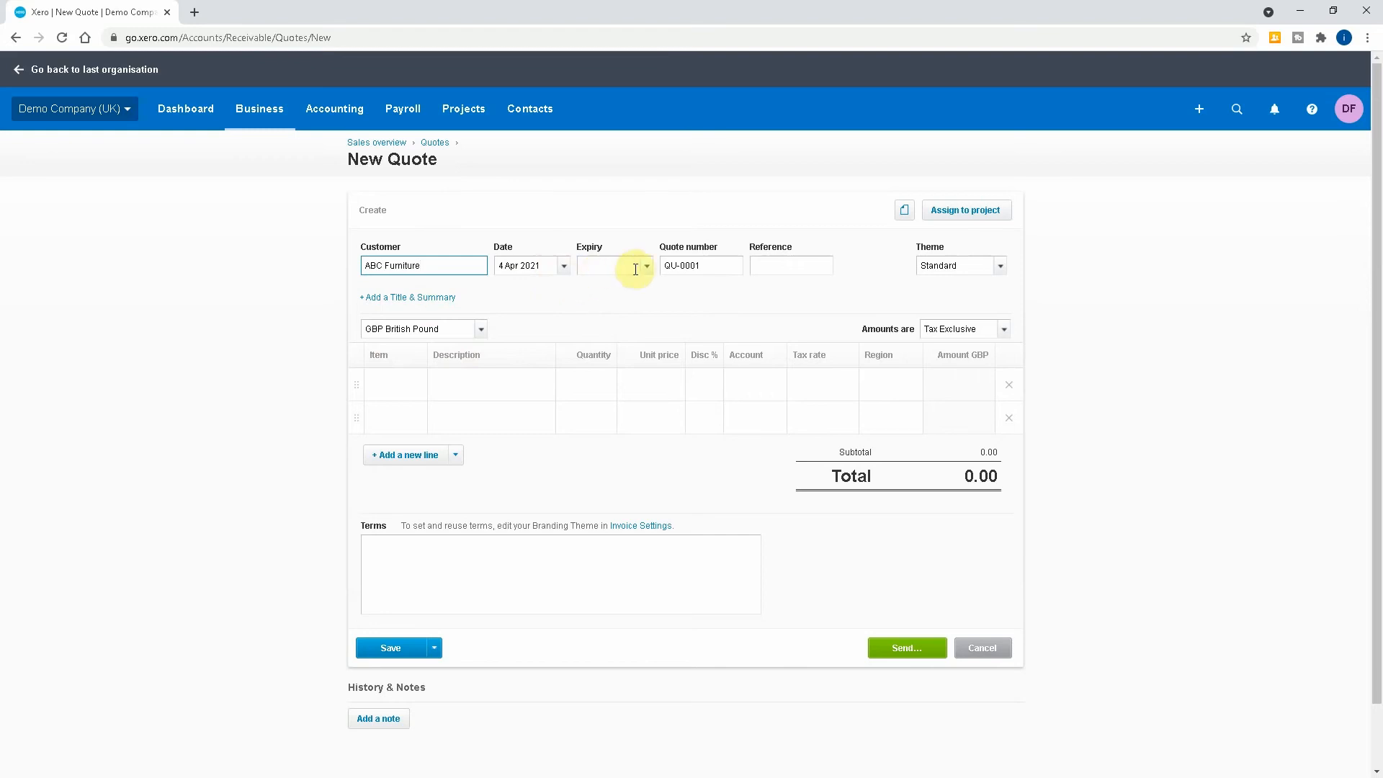
click(613, 265)
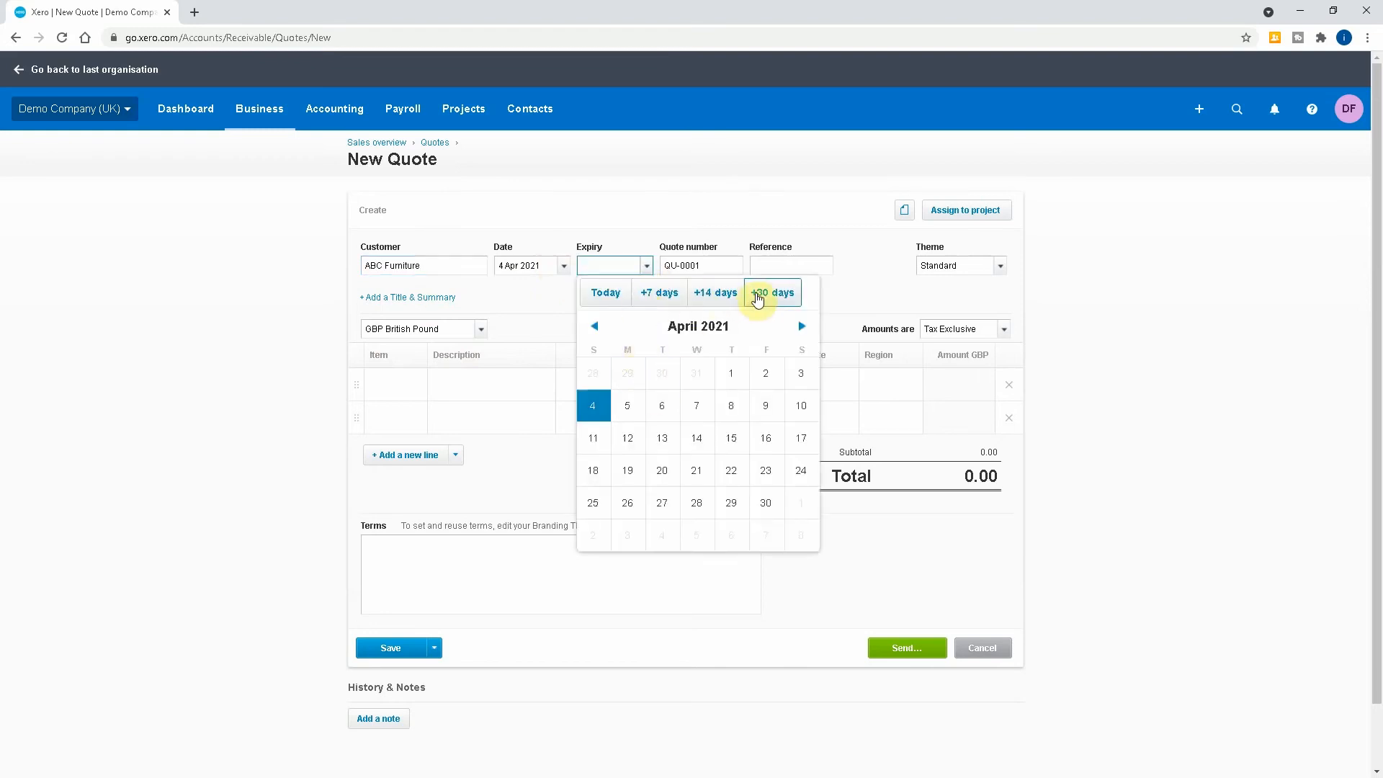
click(771, 292)
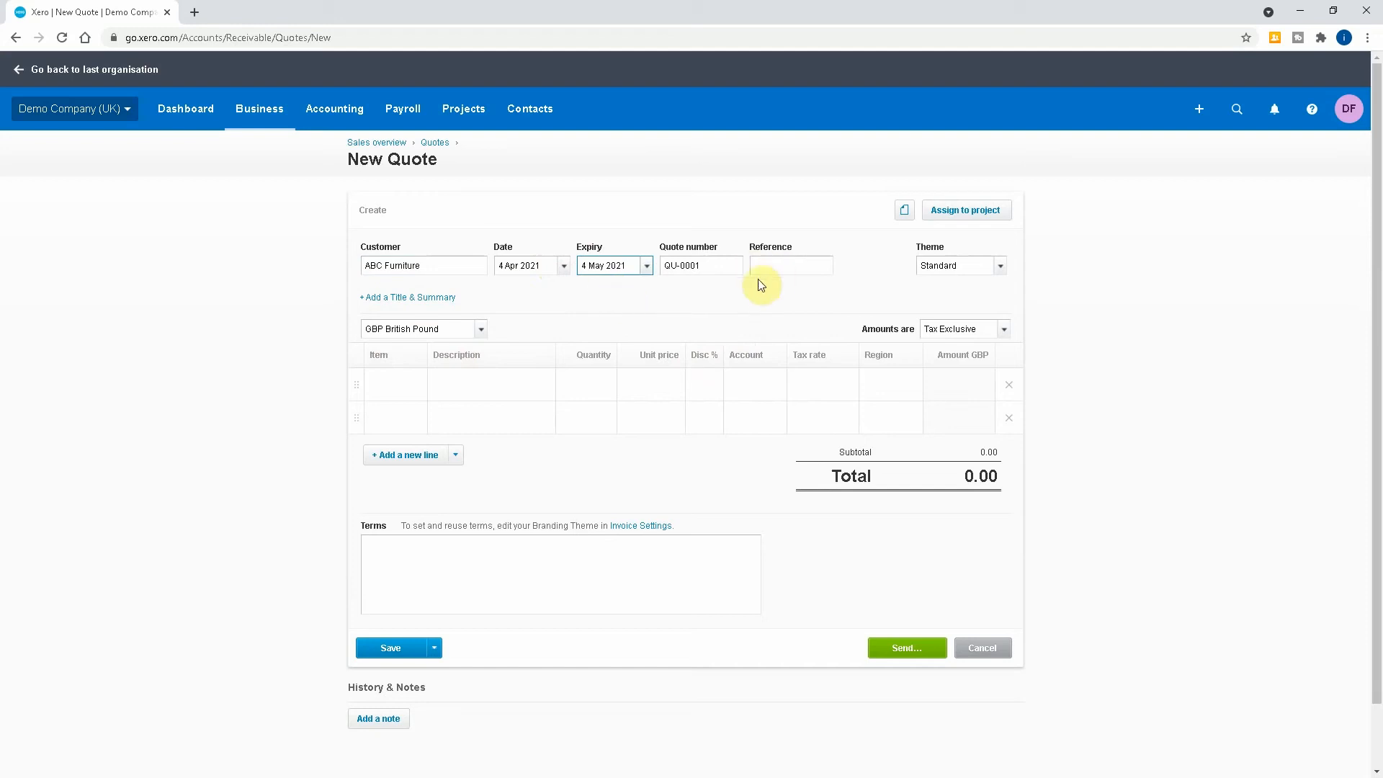
click(790, 266)
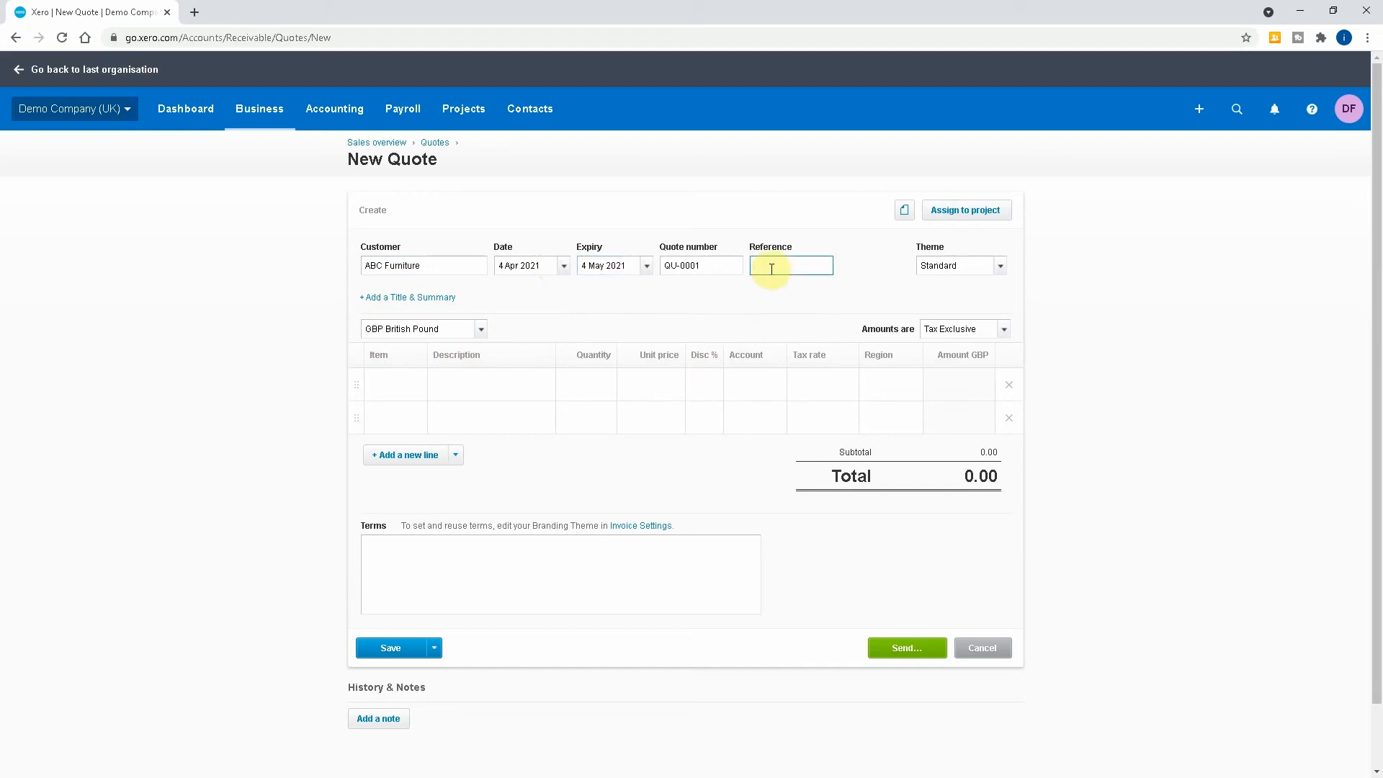
text(ABC01)
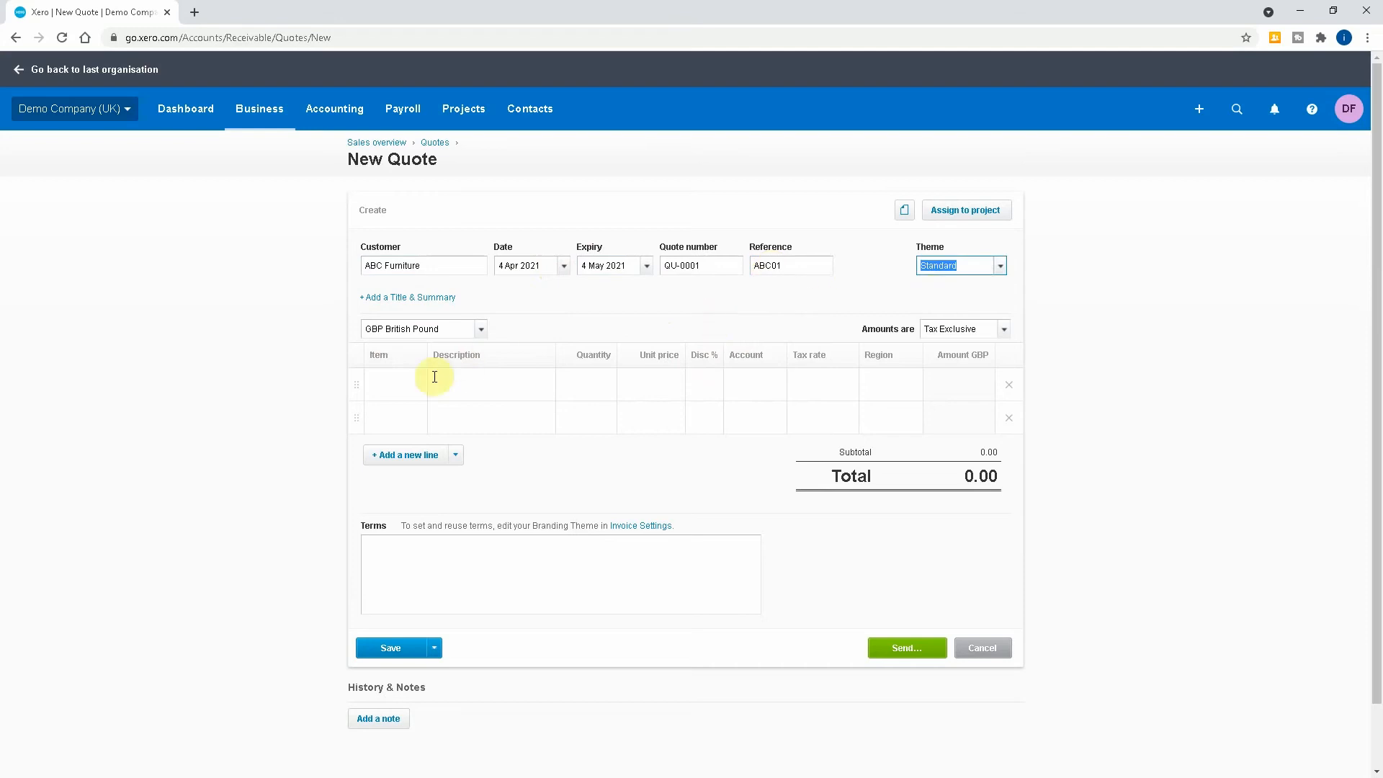
Add an Accountancy Support line at 1,000.00 coded to 200 - Sales
click(396, 382)
text(Accountancy Support for tax)
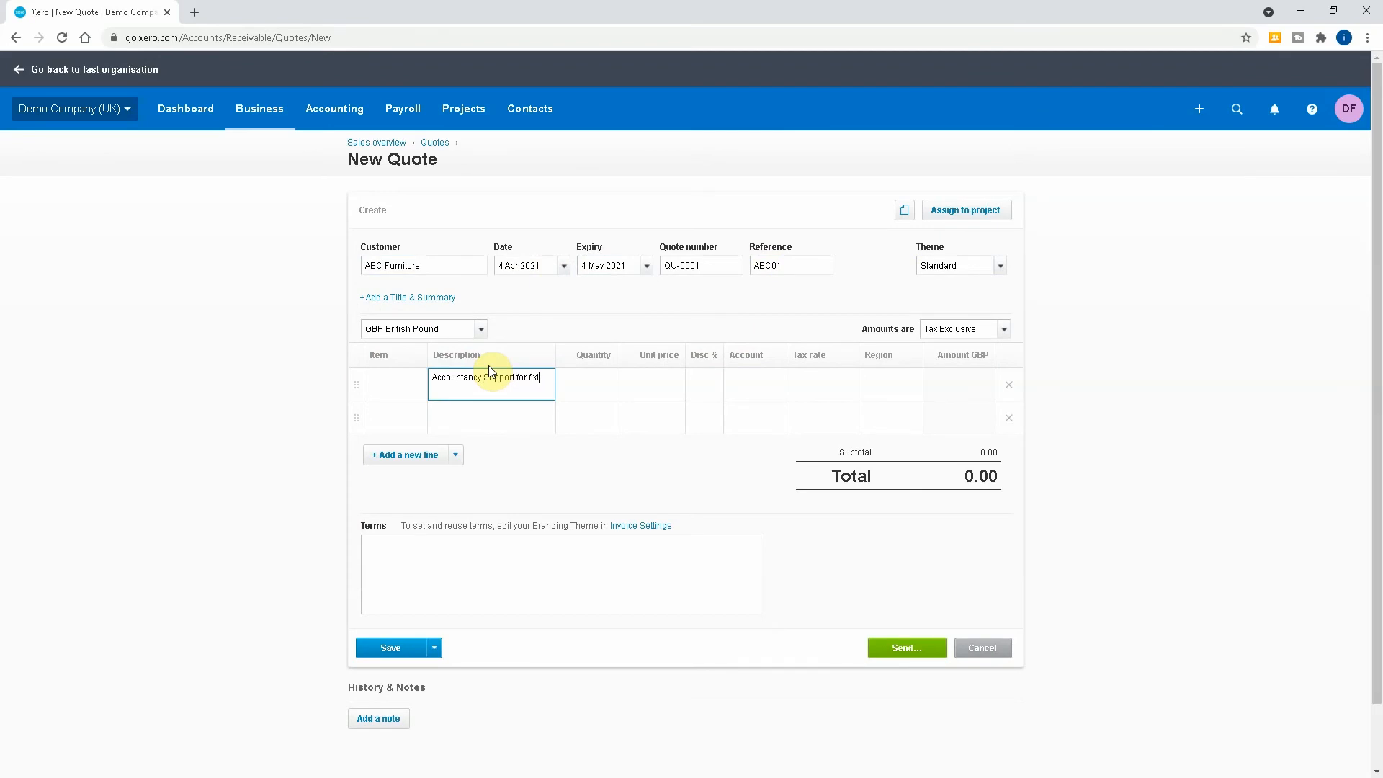
text(ing issues with Xero)
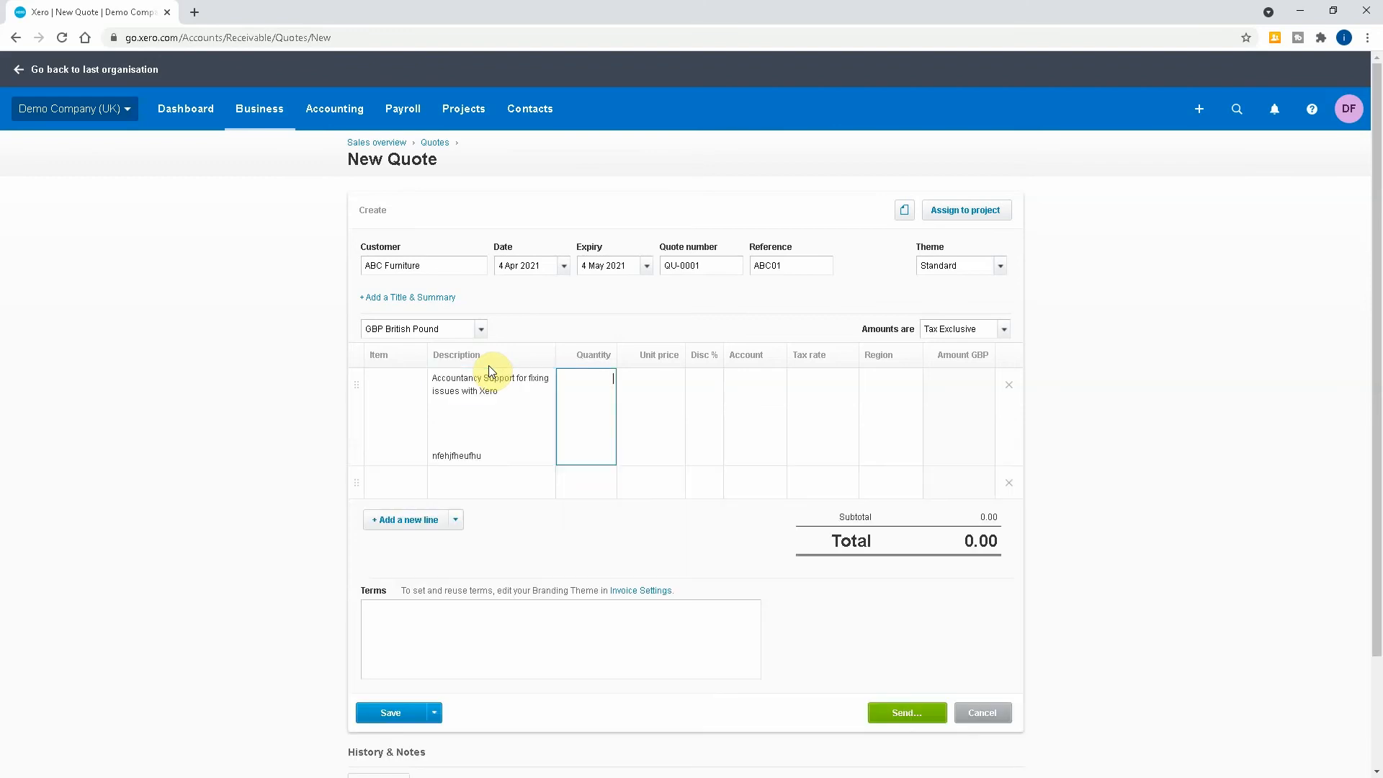
text(1000.0)
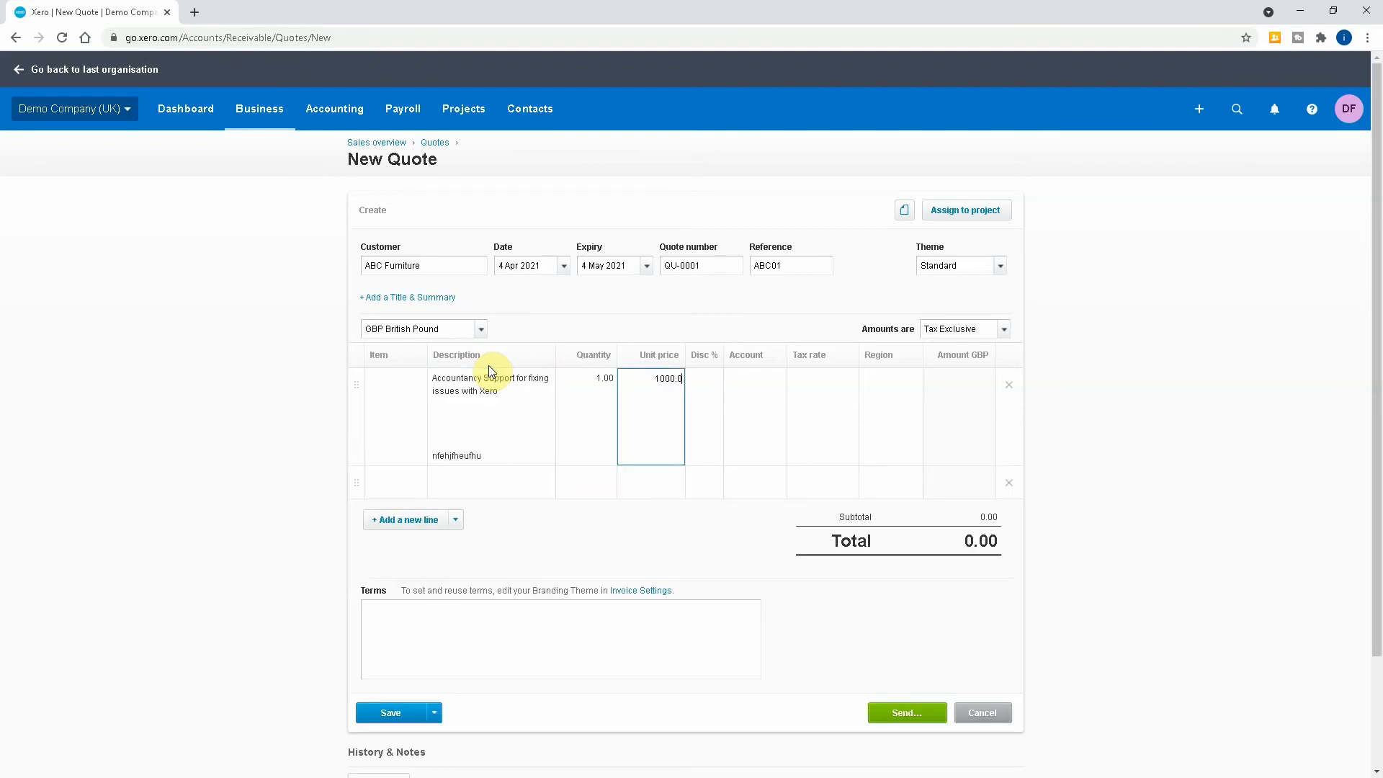
click(751, 378)
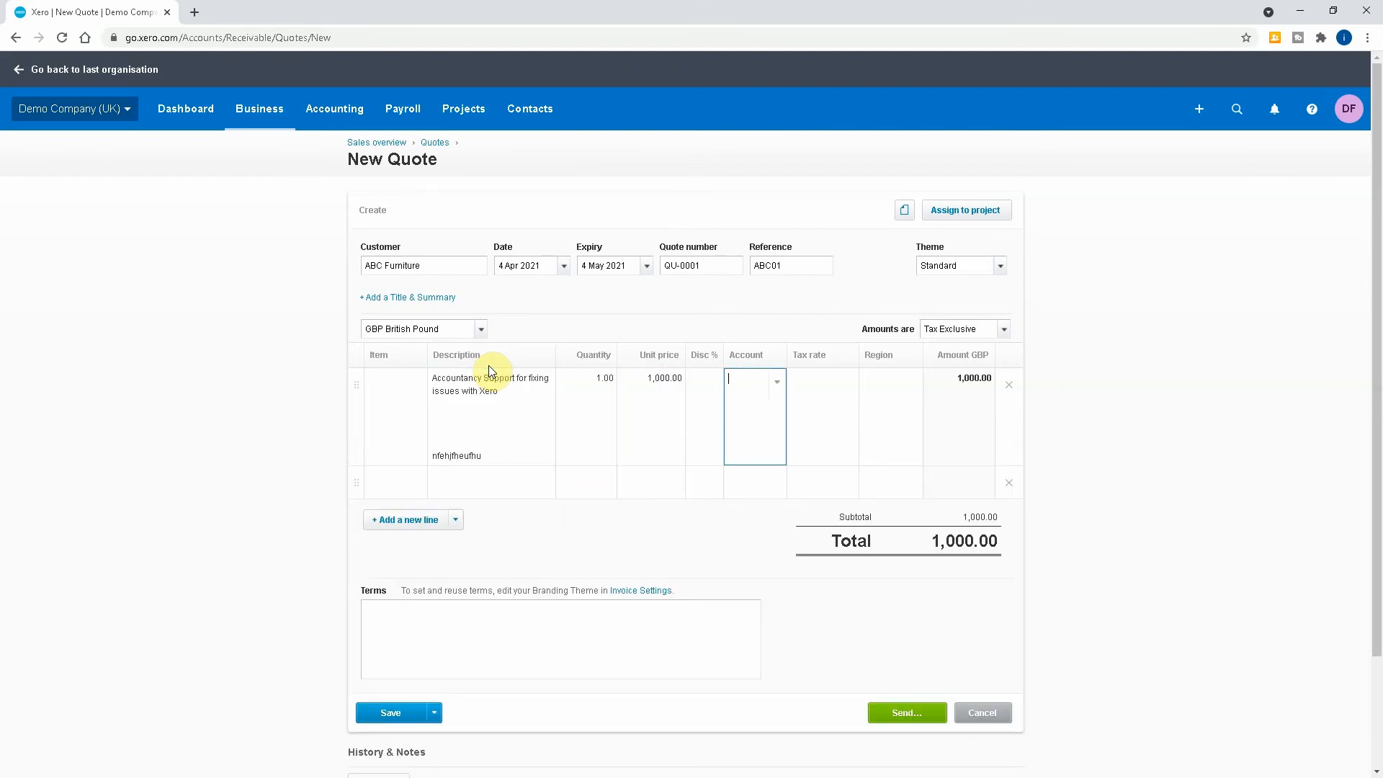
text(sale)
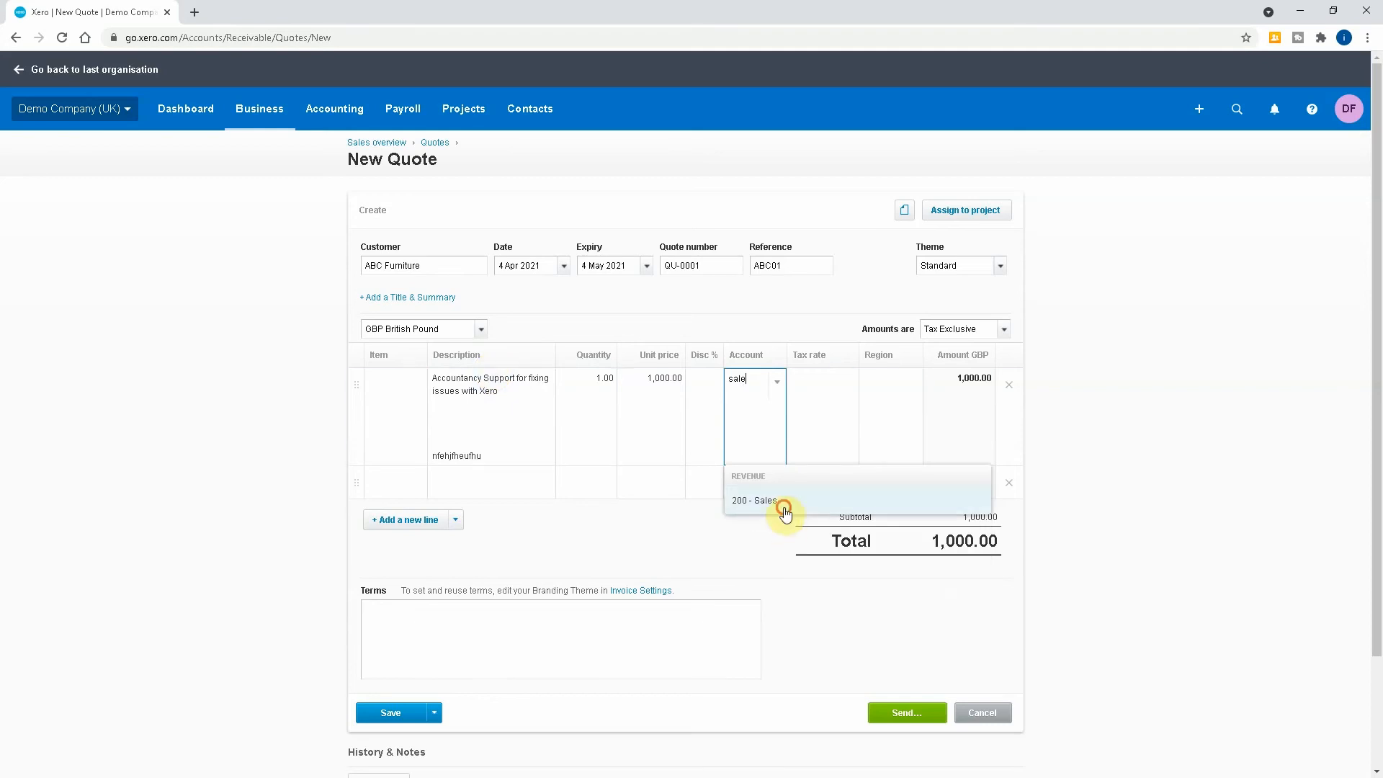
click(752, 500)
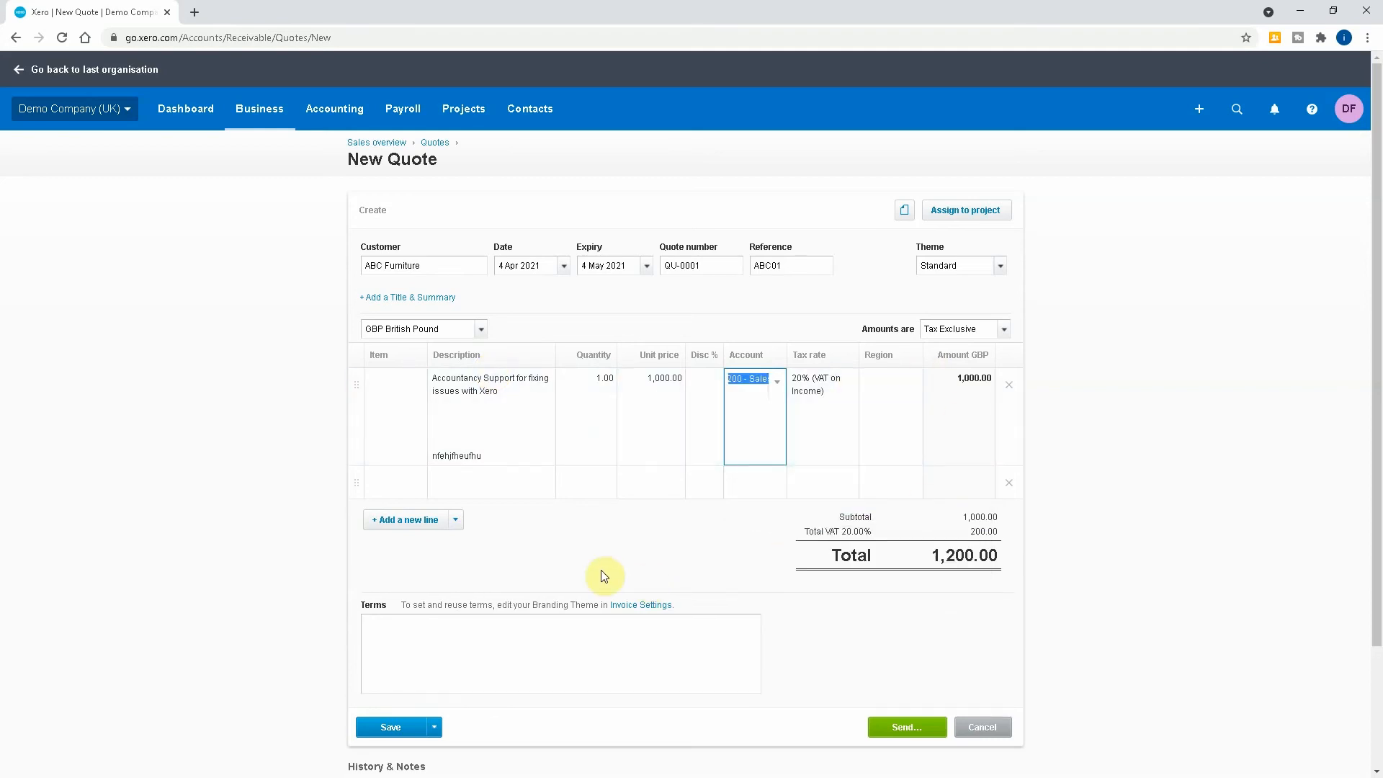
mouse_move(601, 553)
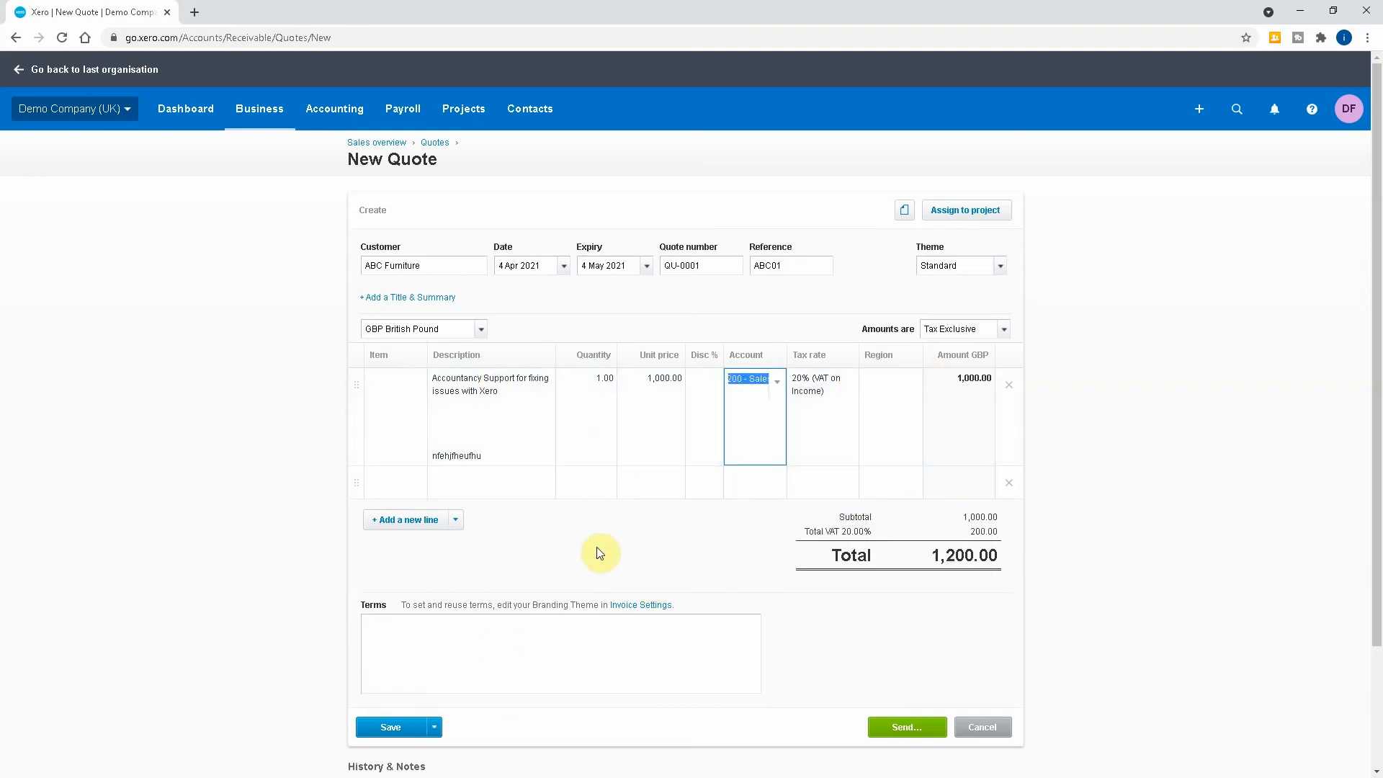
mouse_move(432, 727)
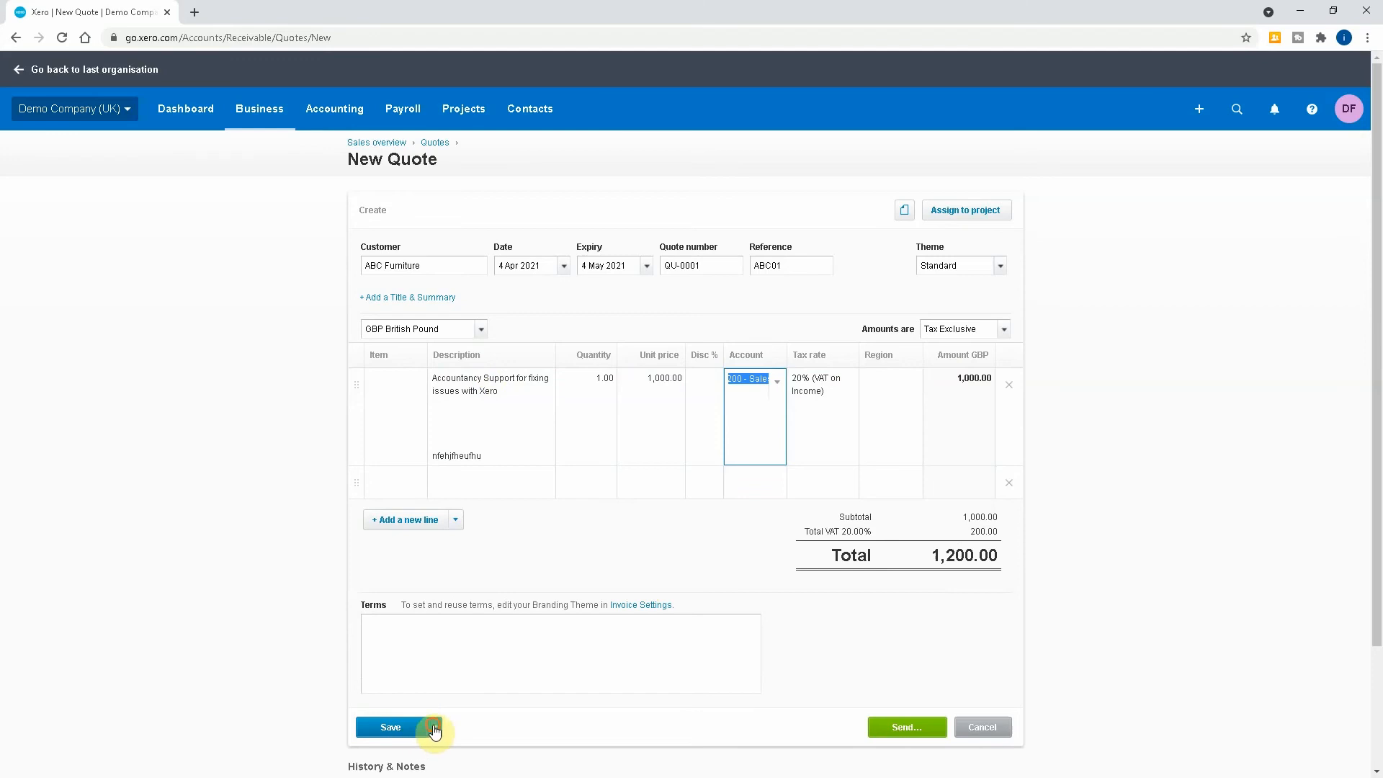
Save QU-0001 as a draft and reopen it from the confirmation banner
click(433, 727)
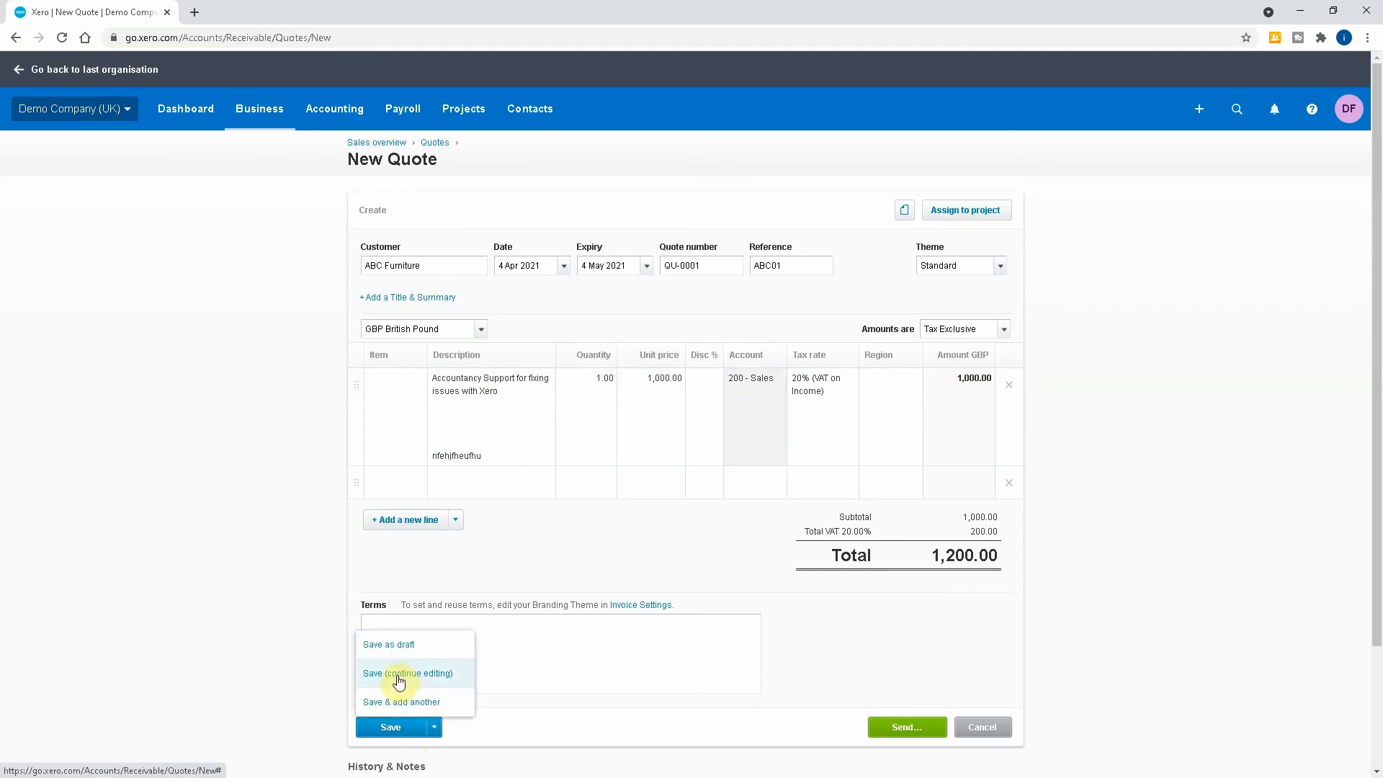
click(406, 673)
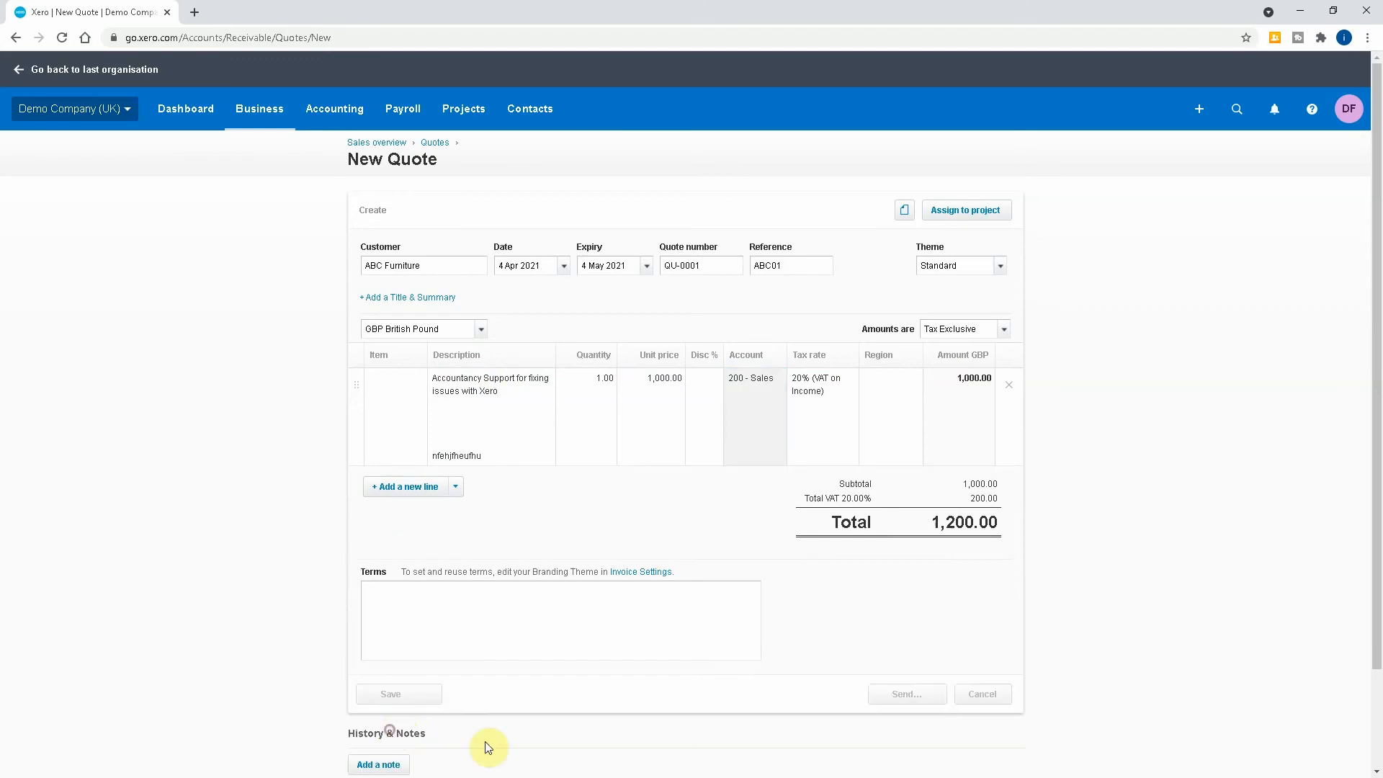
click(392, 693)
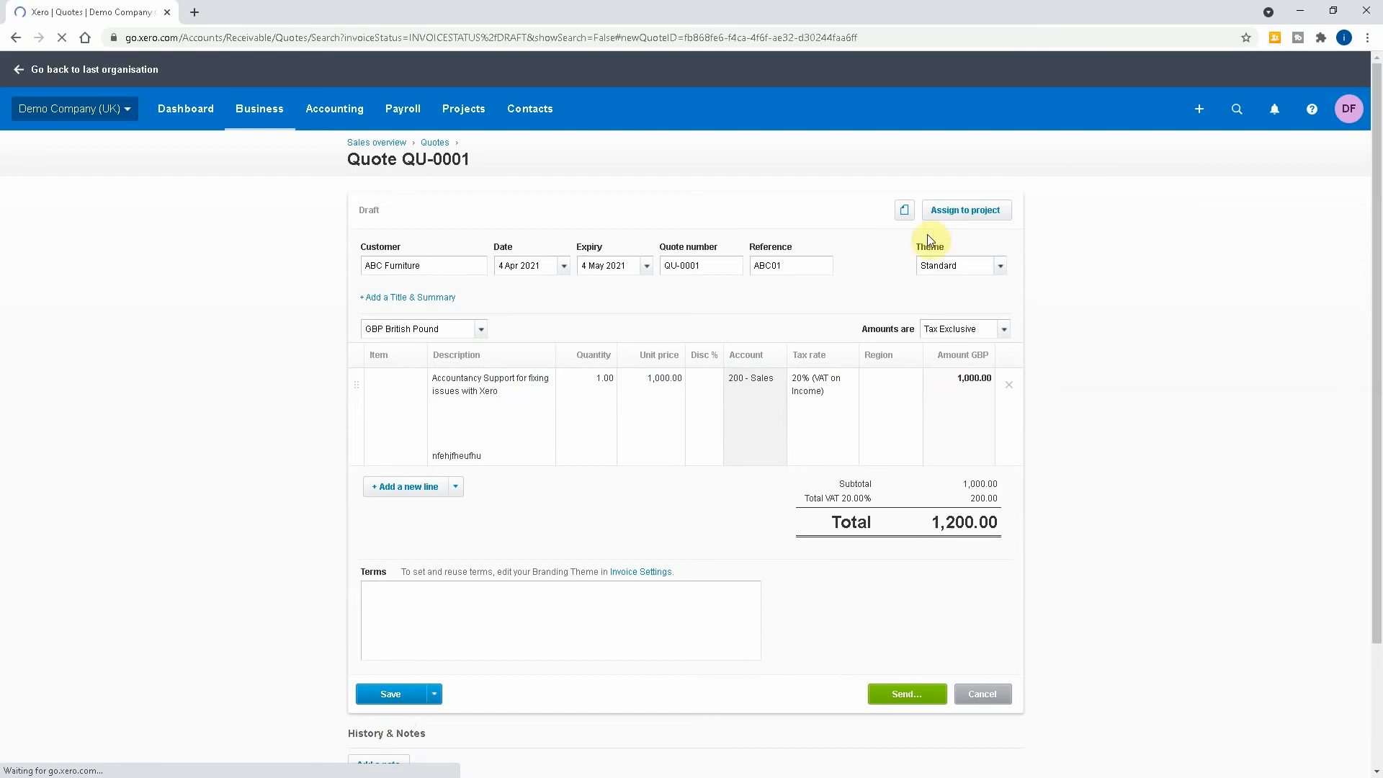
click(389, 694)
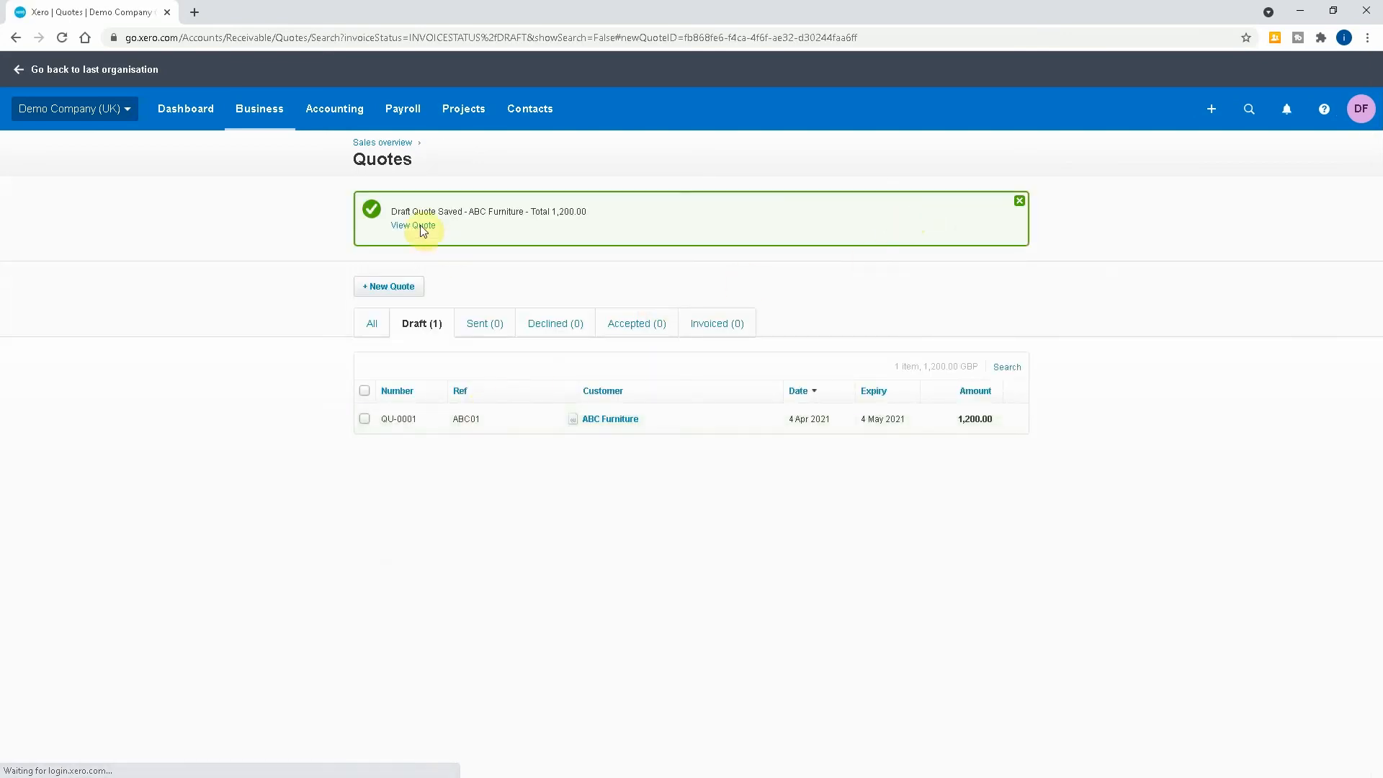
click(414, 225)
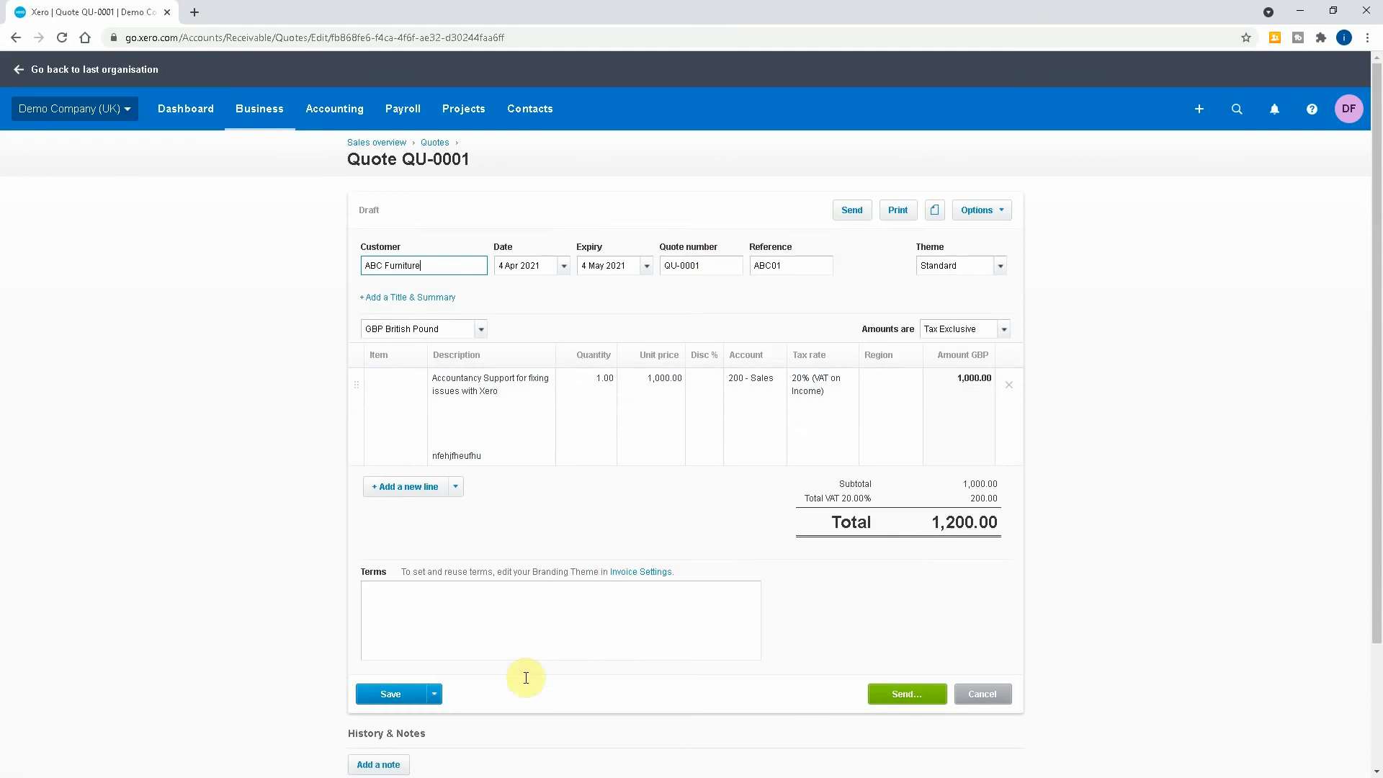
mouse_move(561, 622)
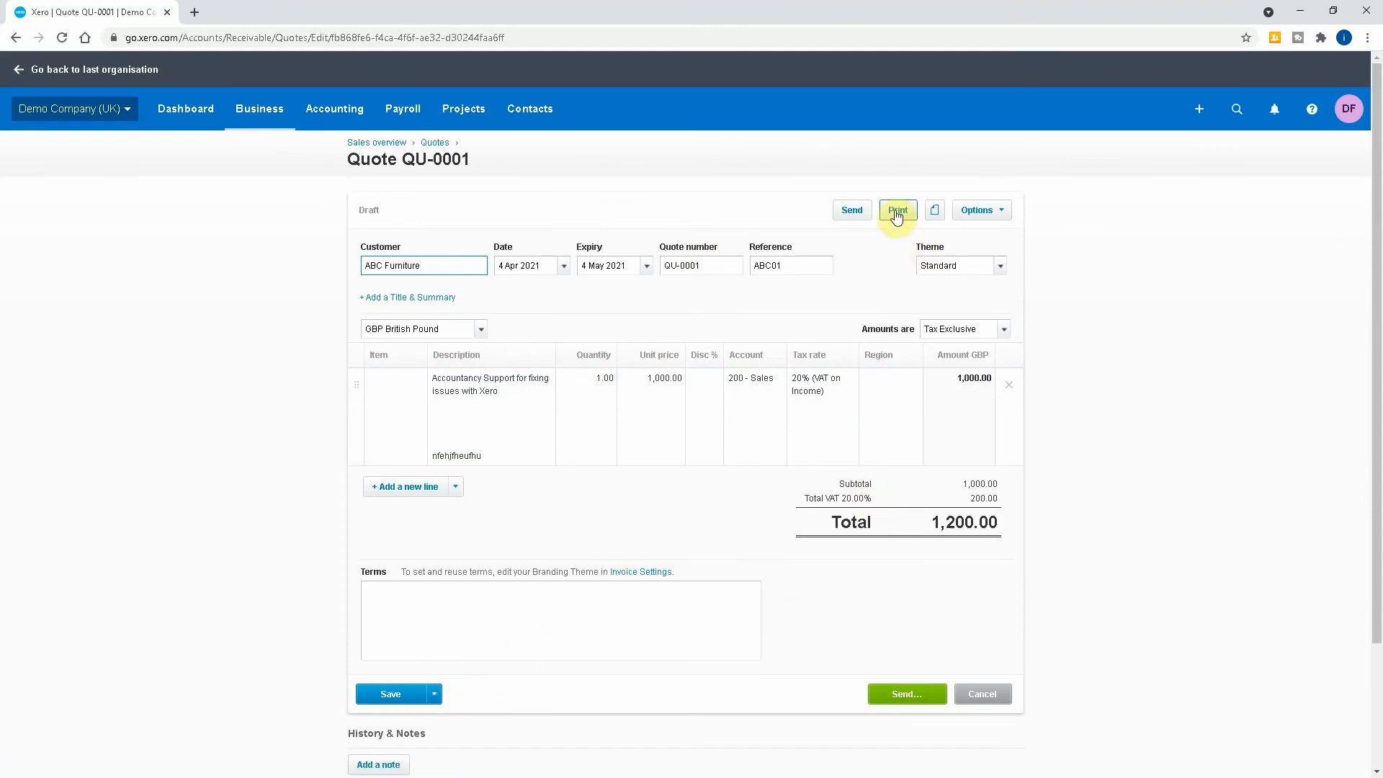
Print quote QU-0001 to a downloaded PDF
click(977, 210)
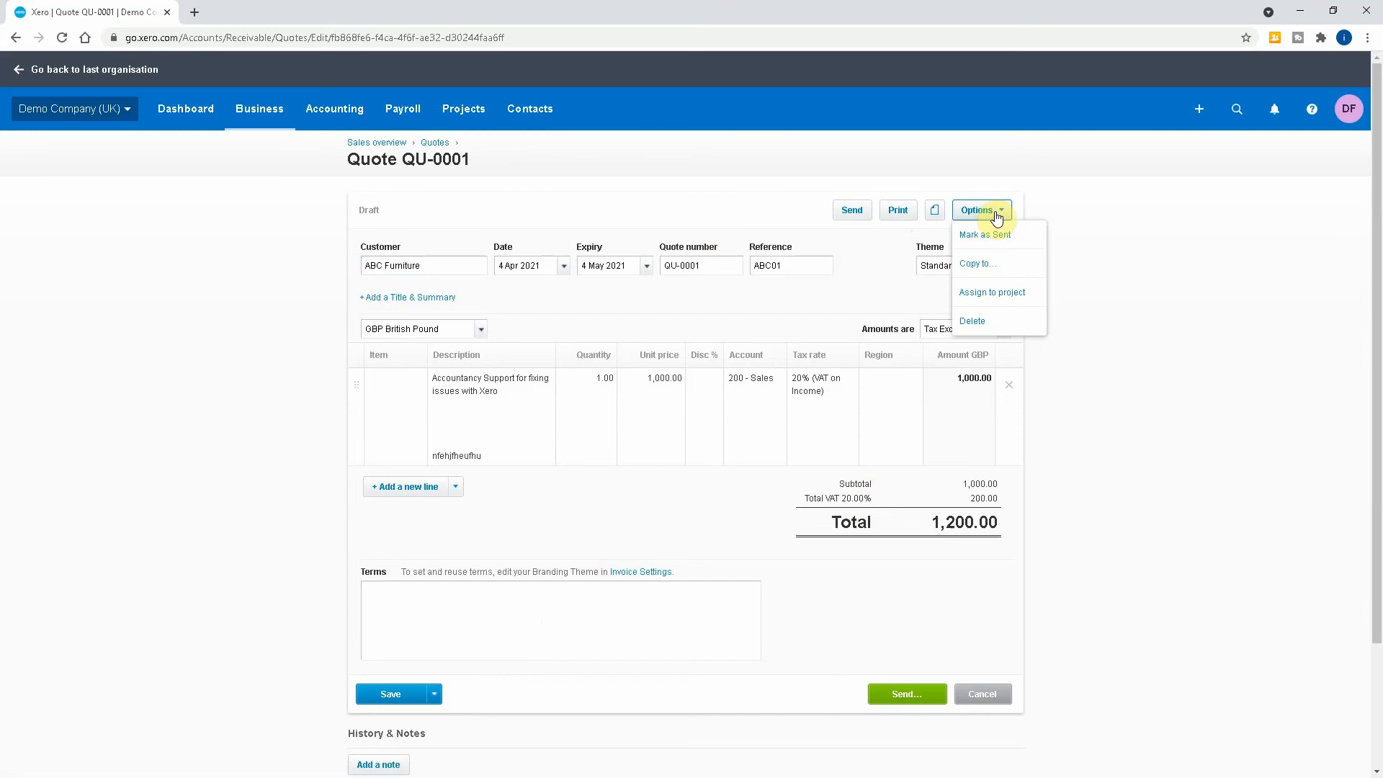
click(897, 210)
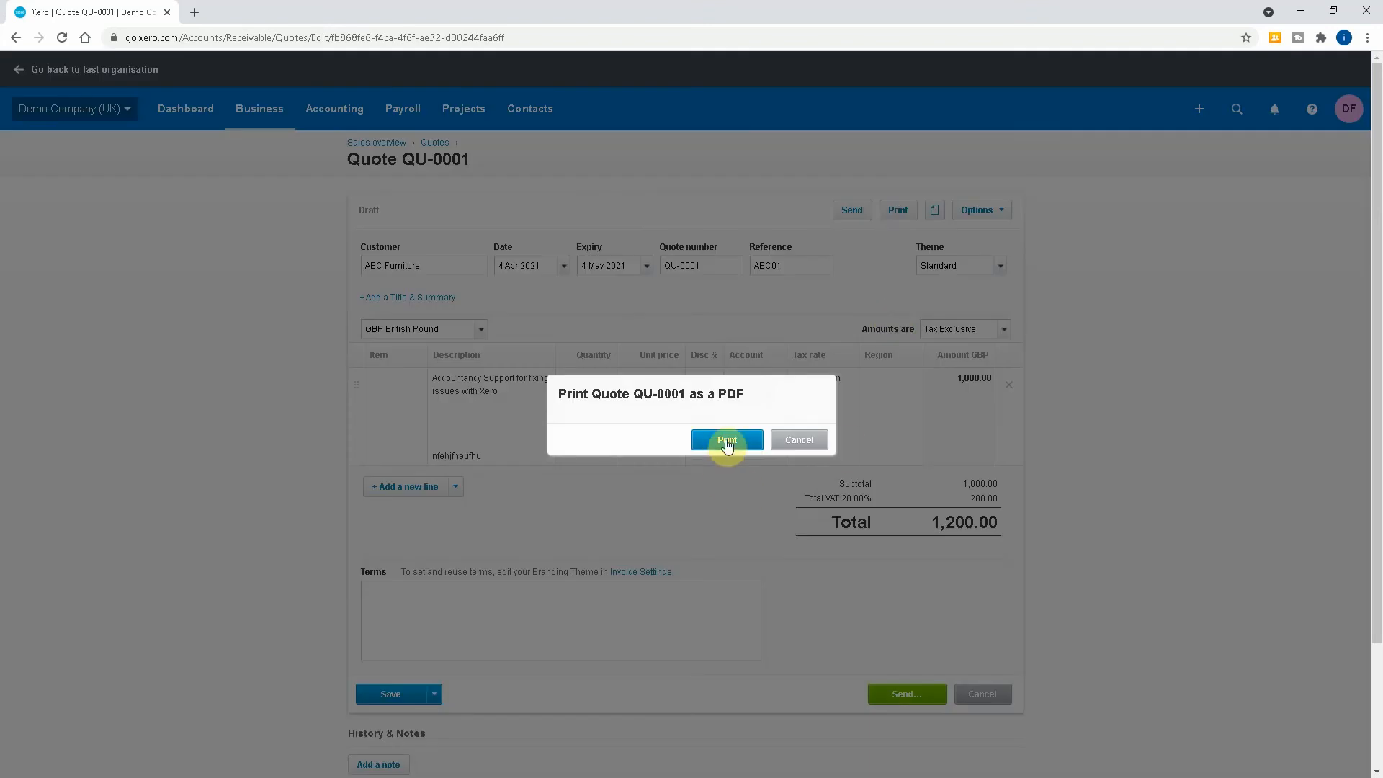
click(727, 439)
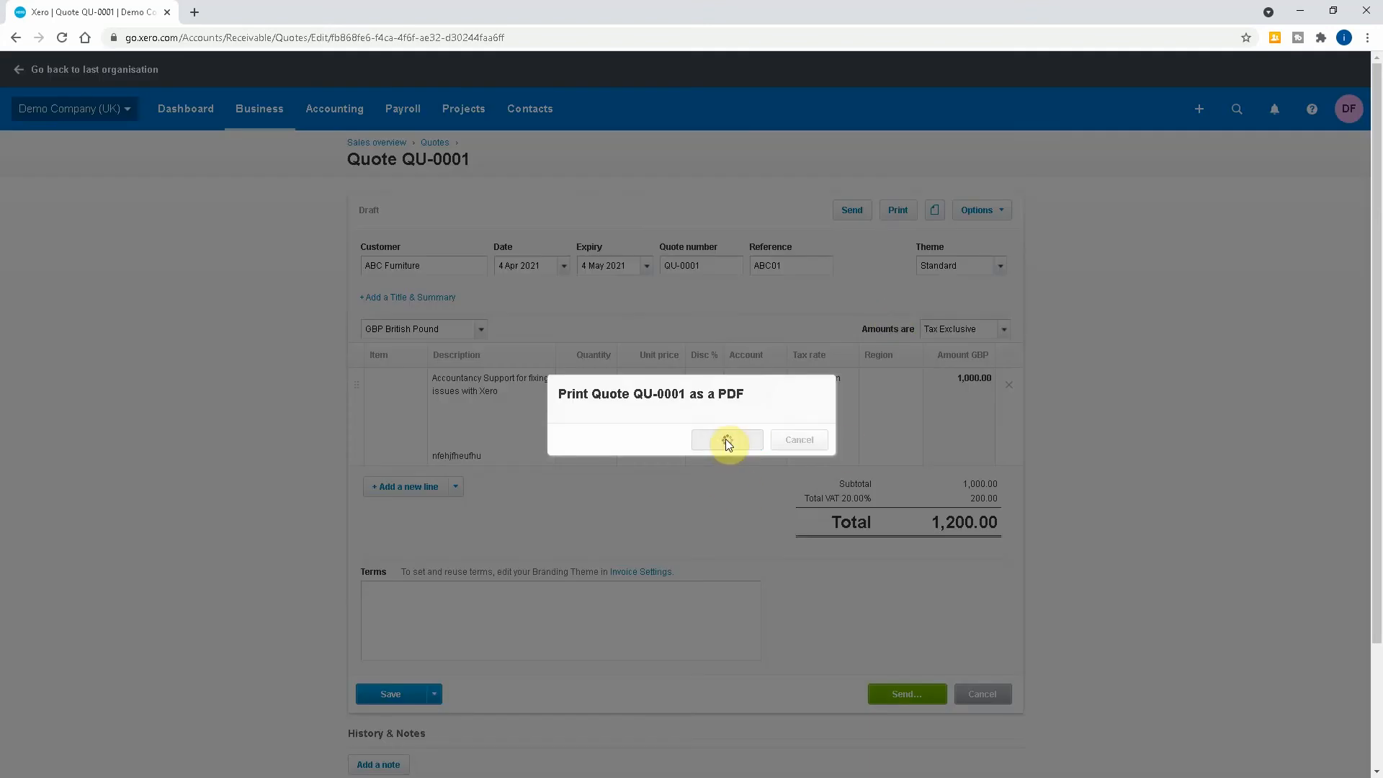
click(727, 440)
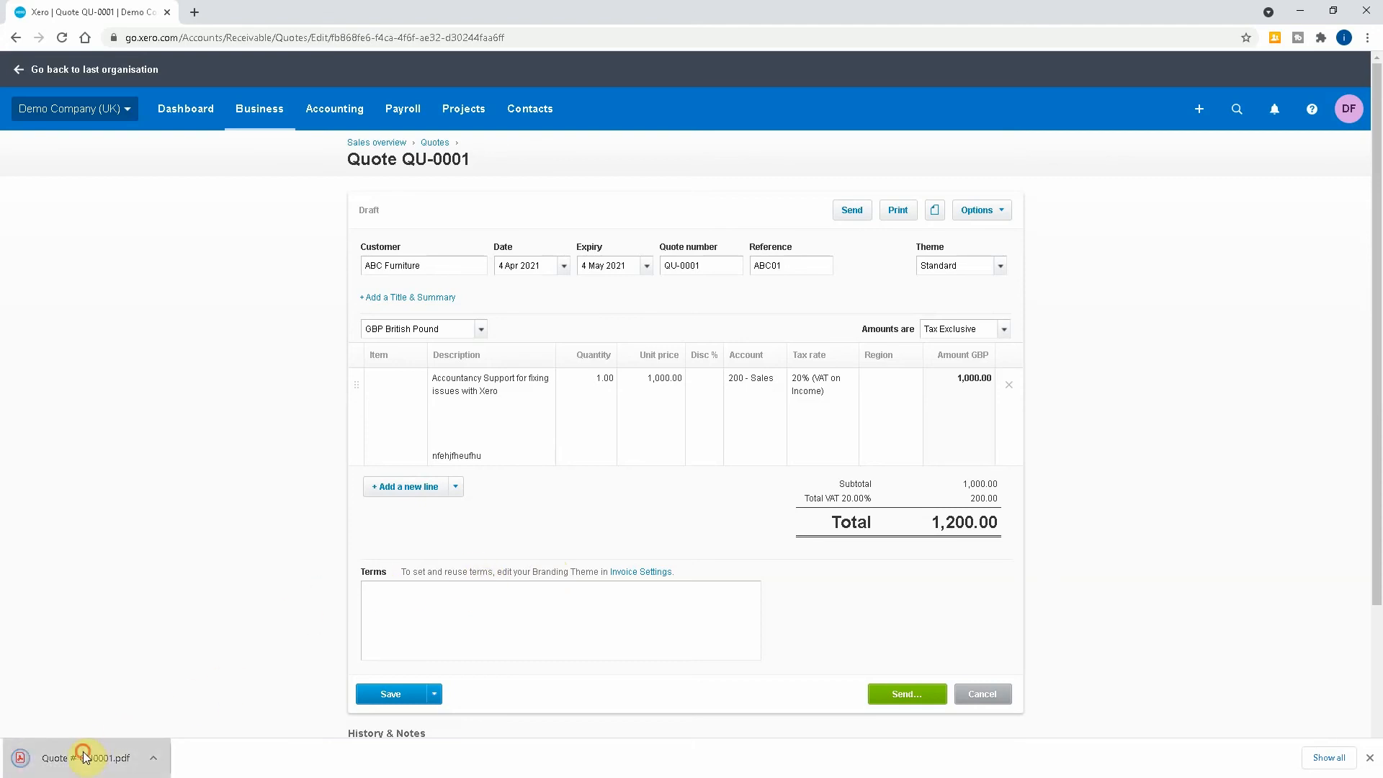
Open the downloaded QU-0001 PDF in Chrome's viewer
click(84, 758)
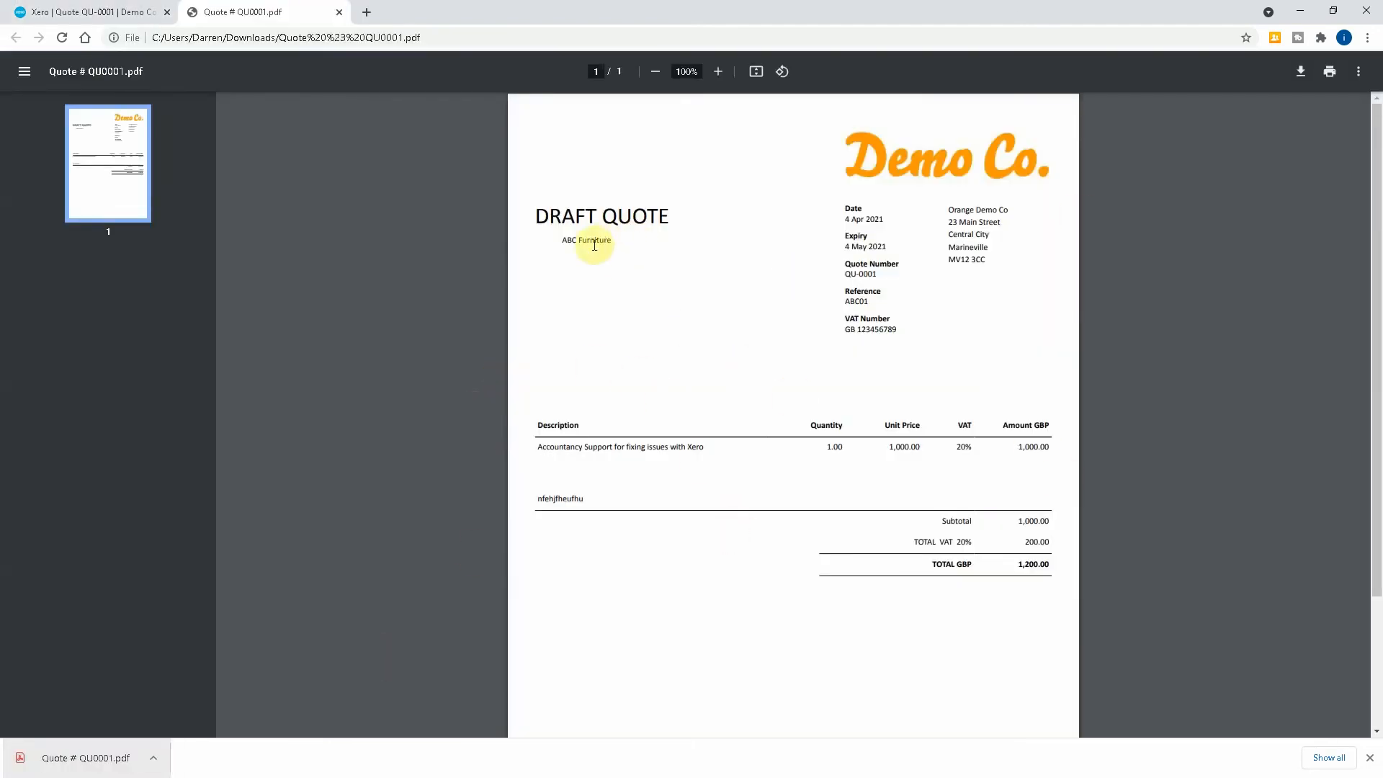
mouse_move(807, 504)
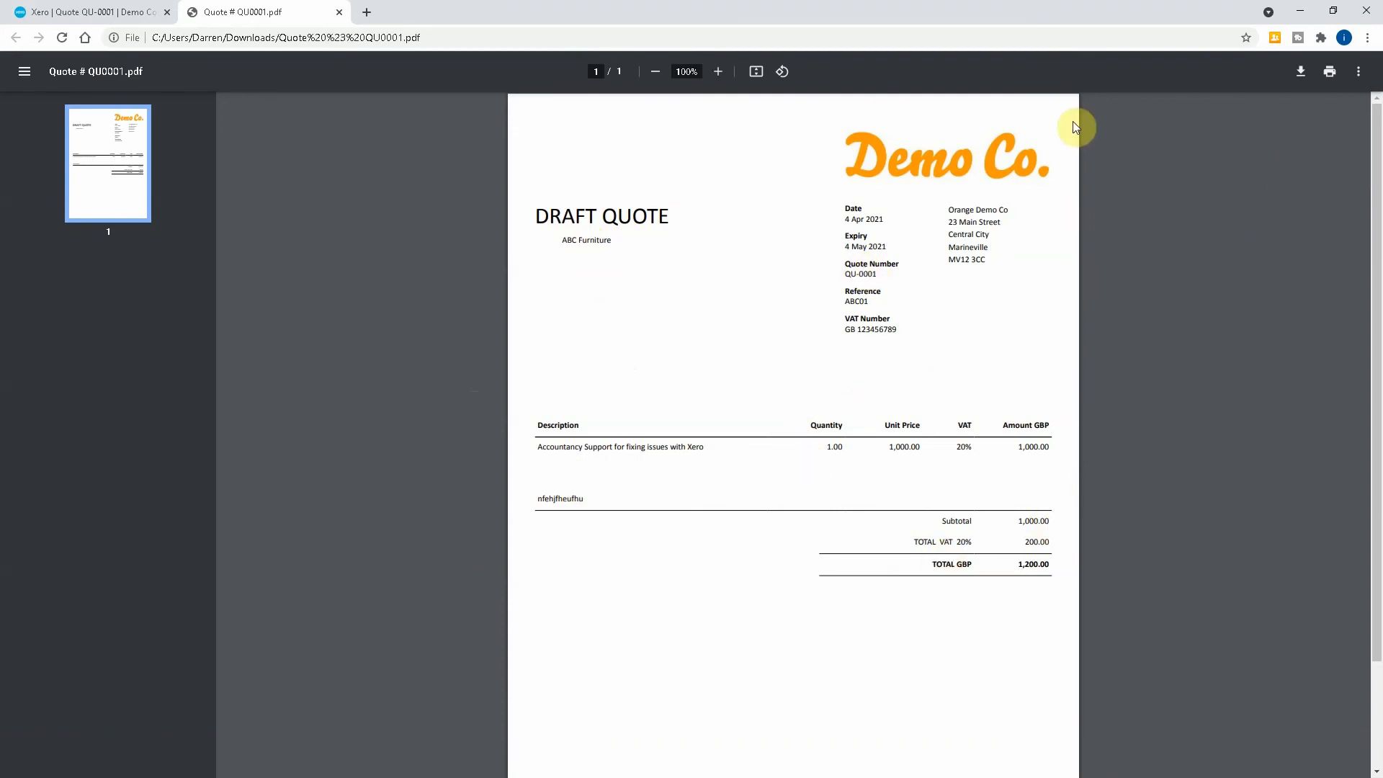
Mark quote QU-0001 as sent from the quote's Options menu
click(88, 11)
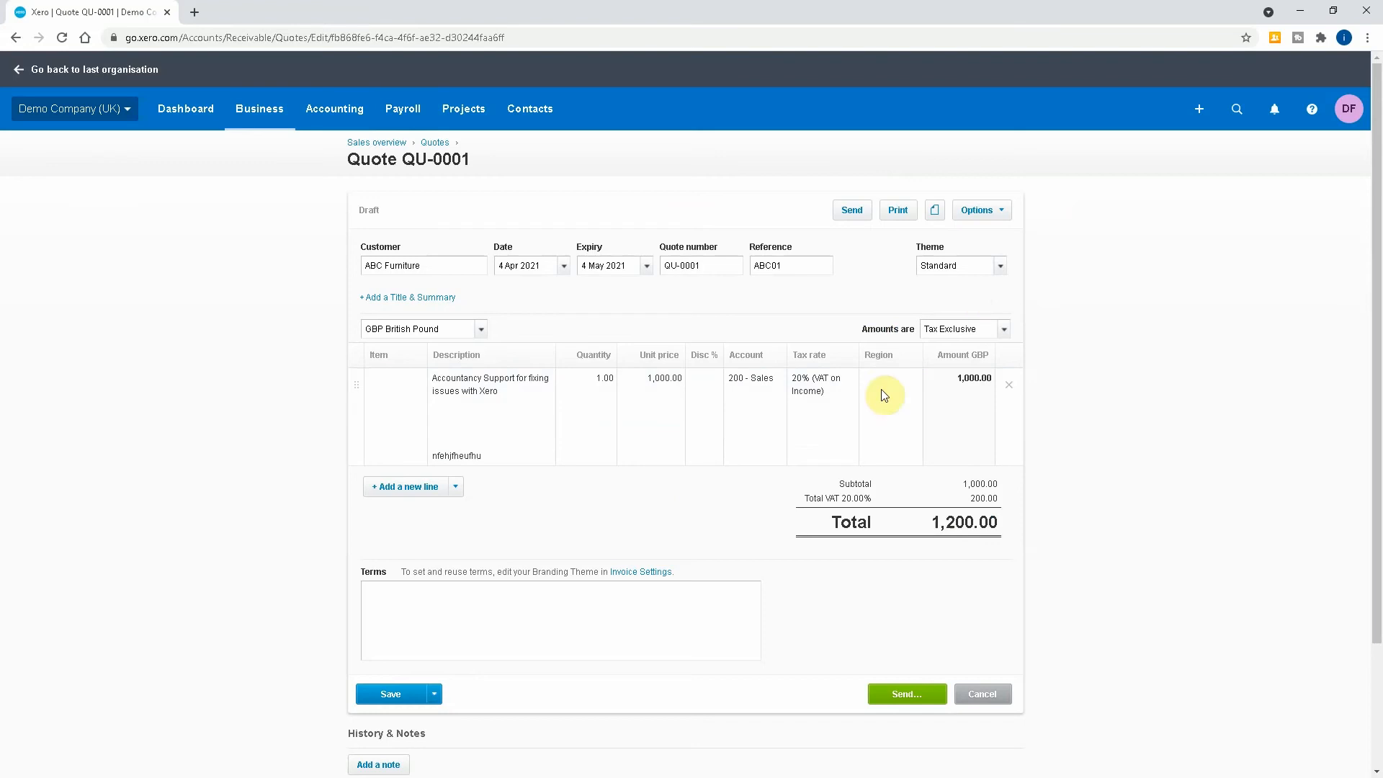
click(980, 210)
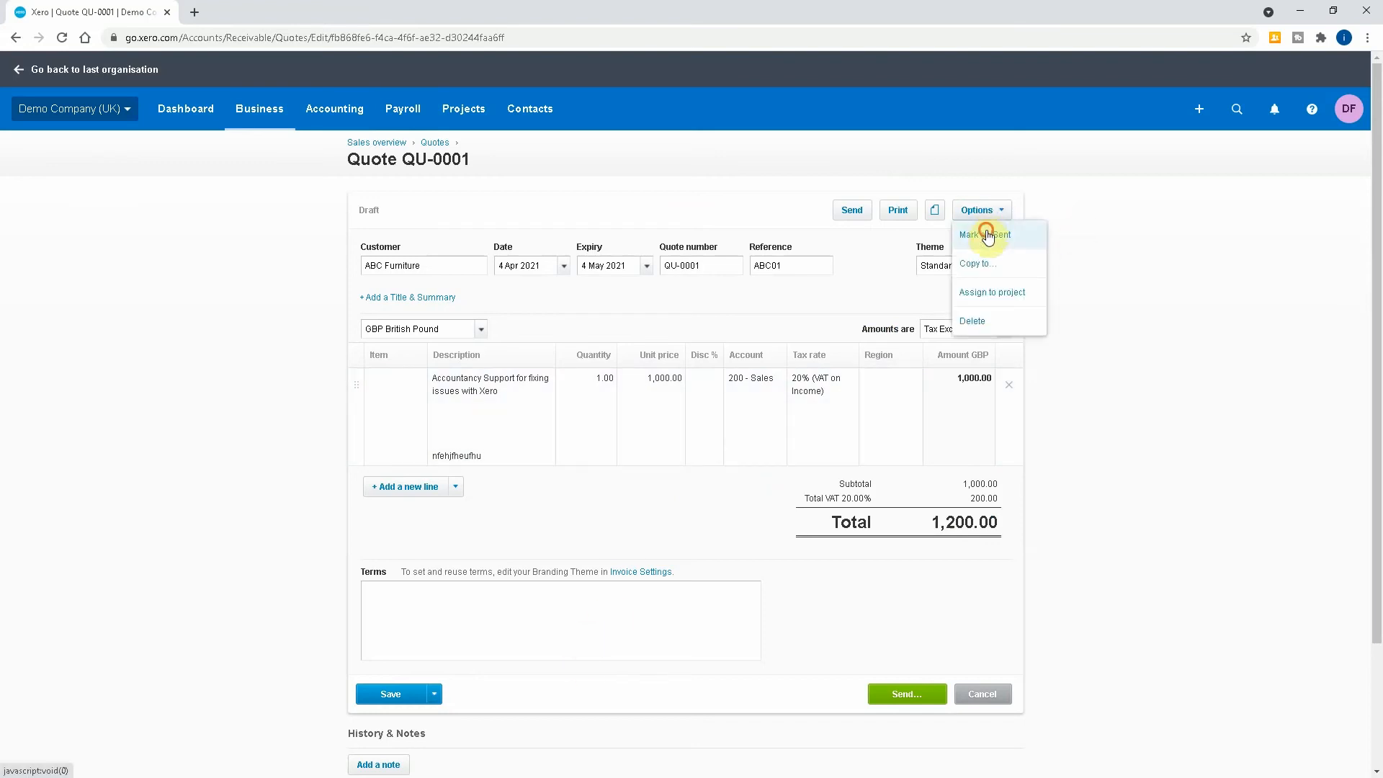
click(985, 235)
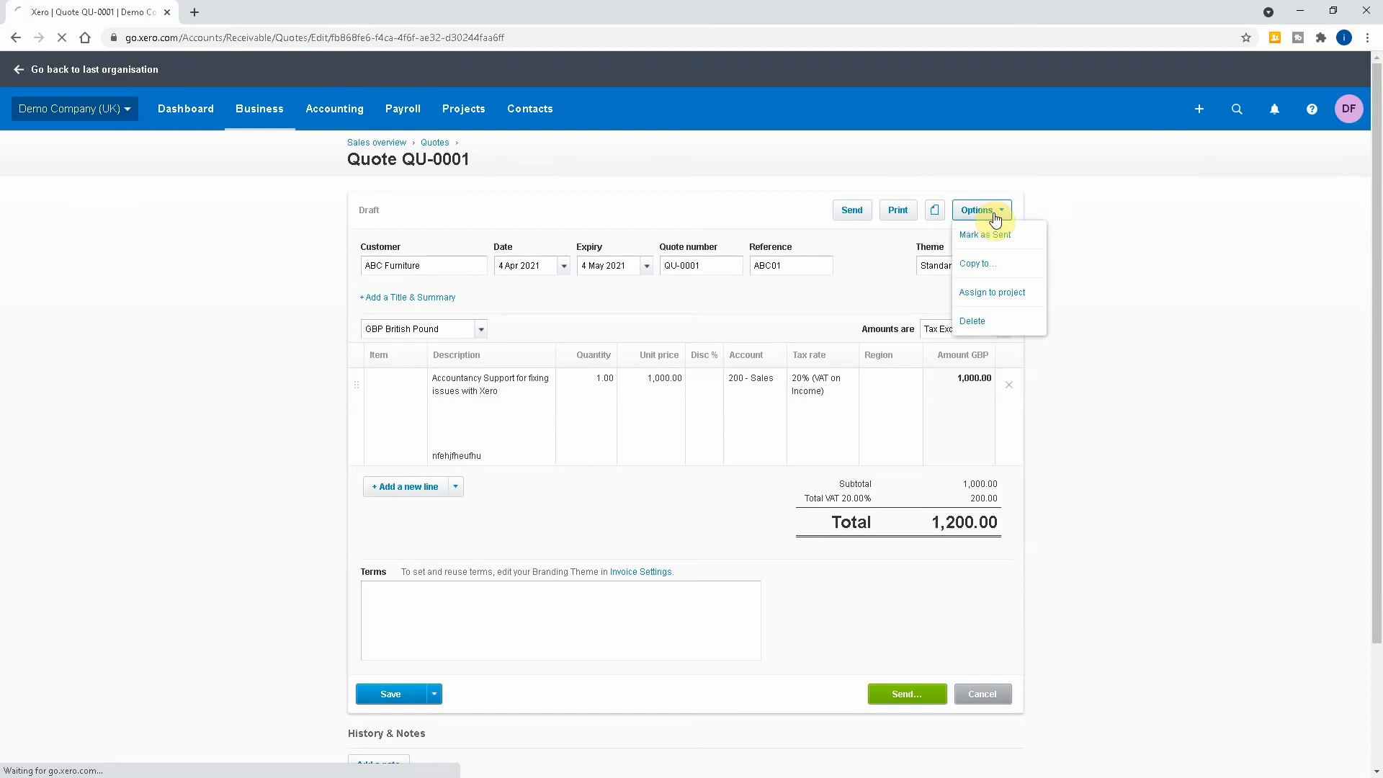
click(984, 233)
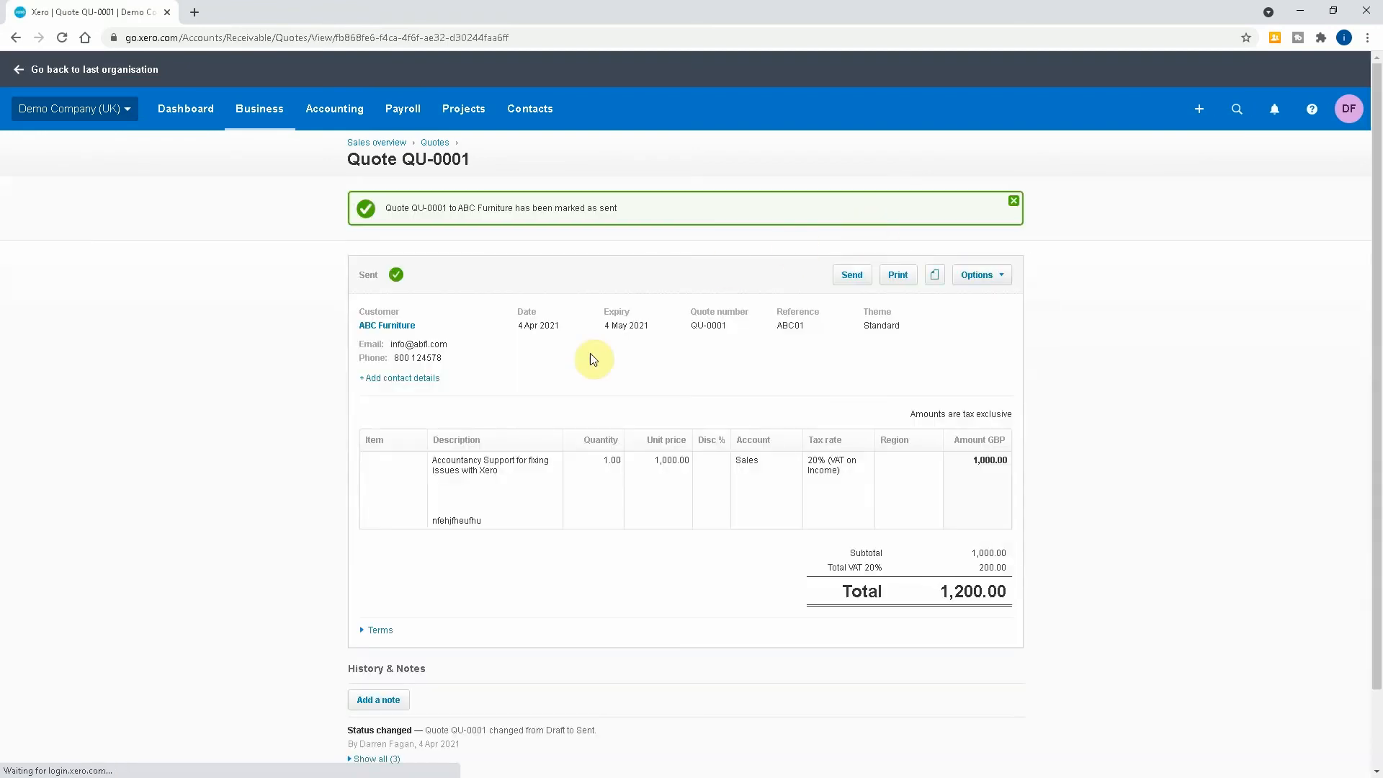
click(980, 275)
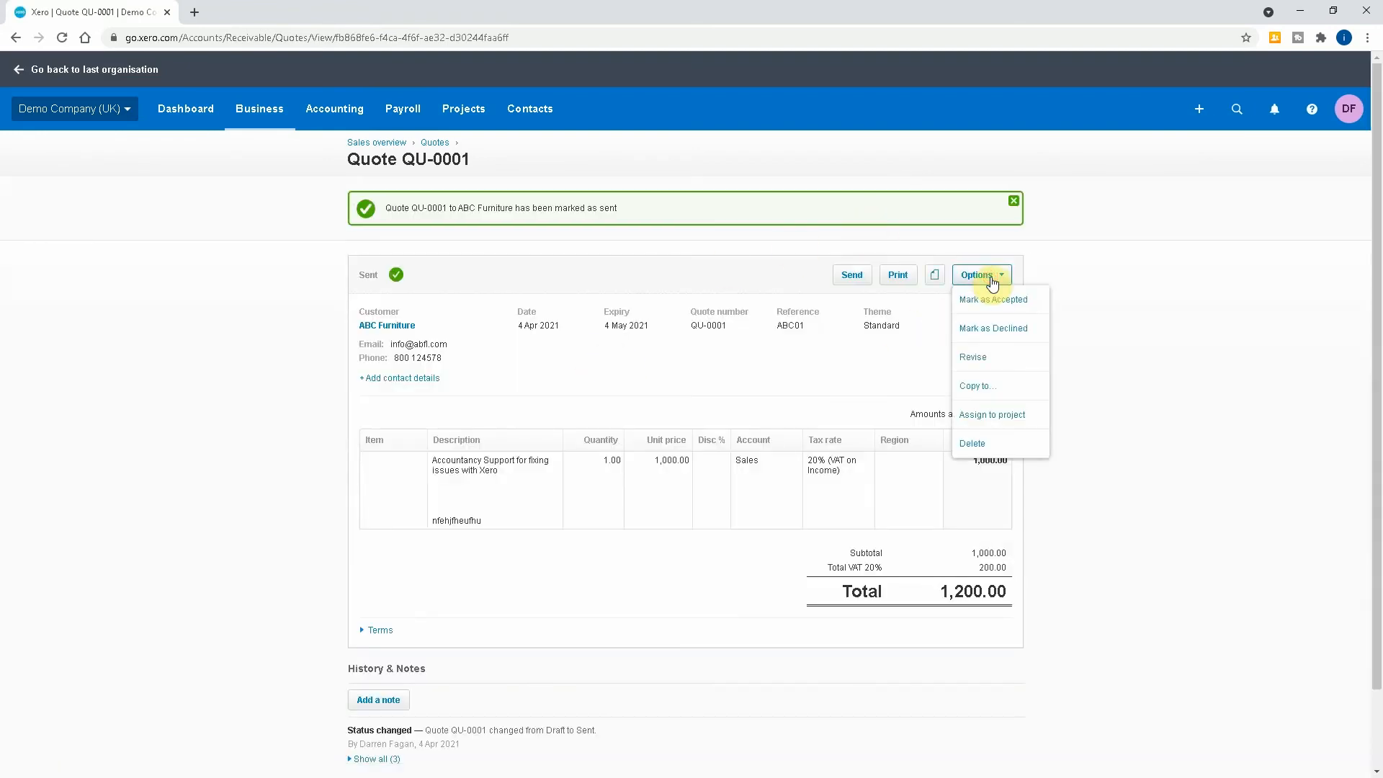
click(642, 389)
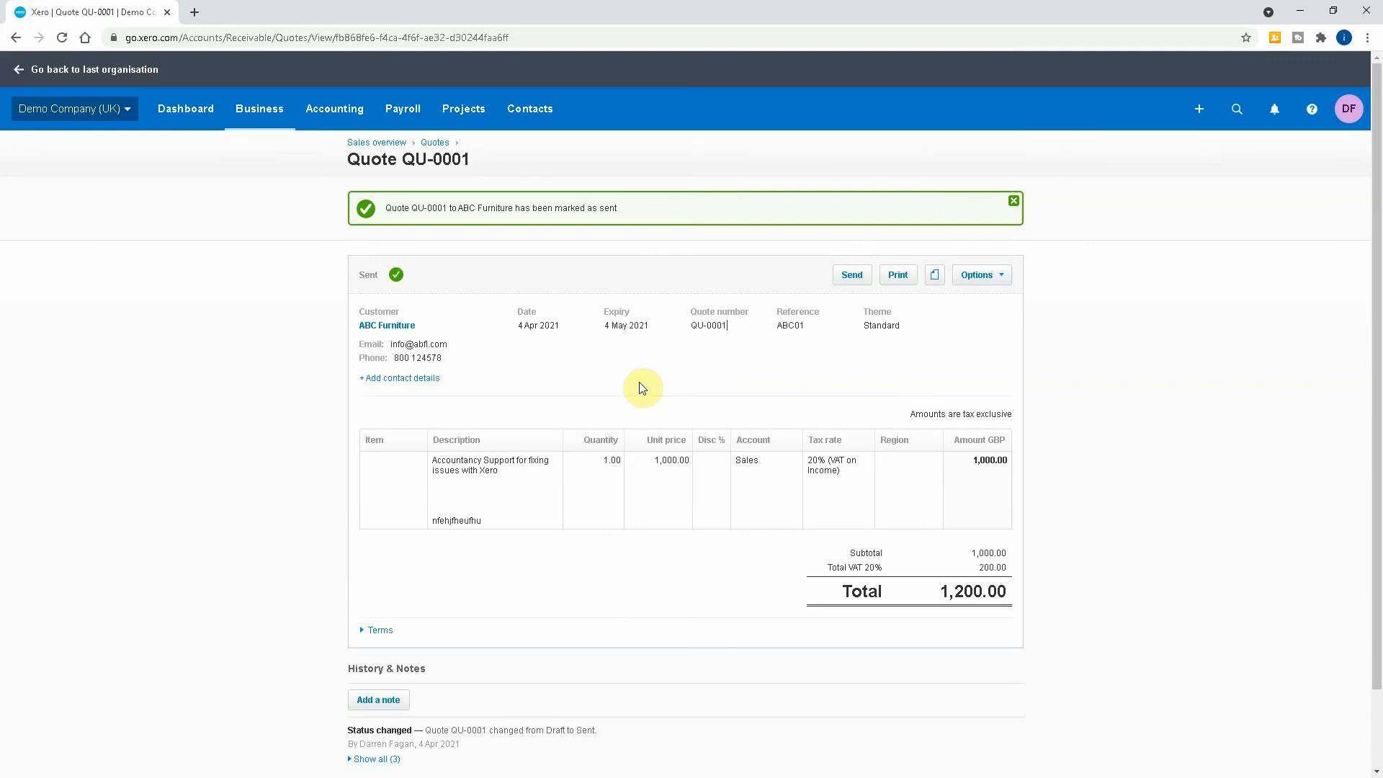
mouse_move(799, 381)
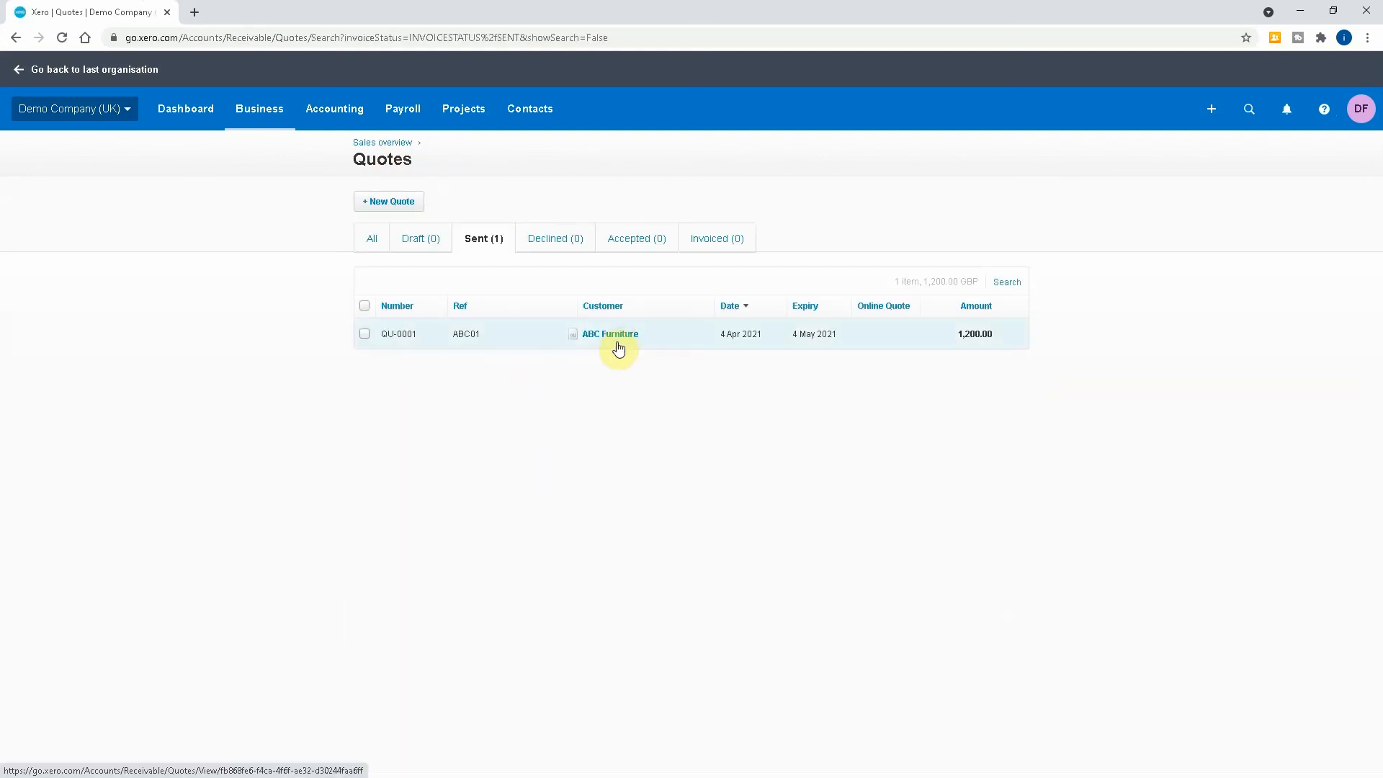
Open the ABC Furniture quote from the Sent list and mark it accepted
click(610, 334)
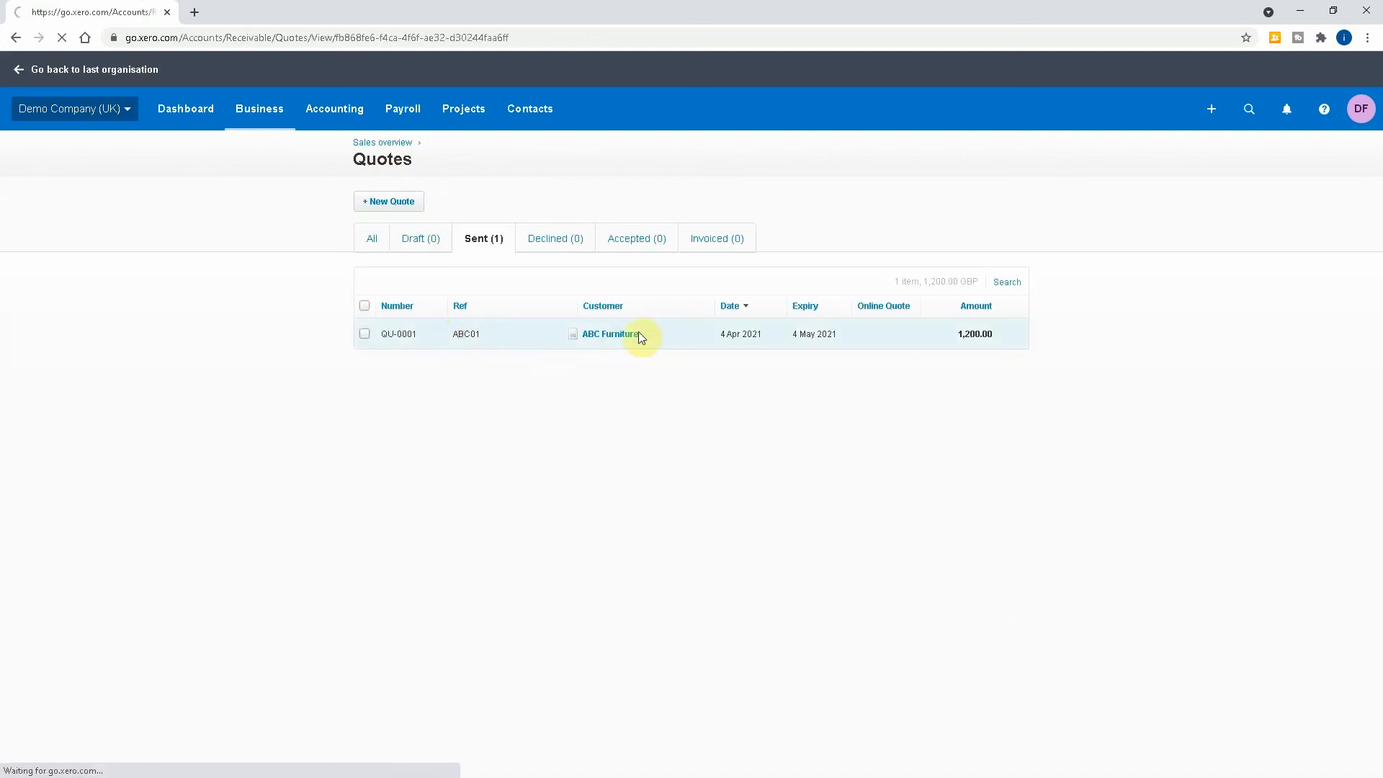
click(610, 334)
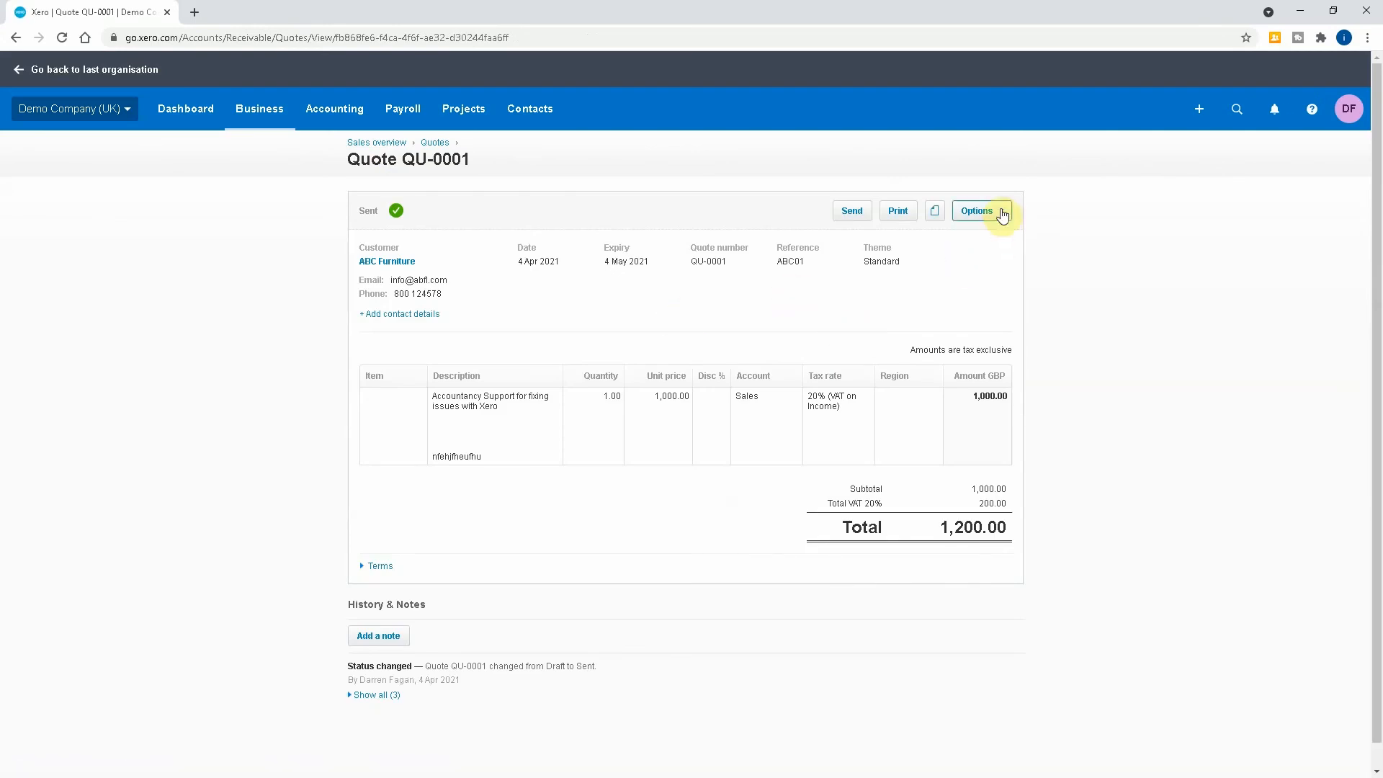
click(978, 209)
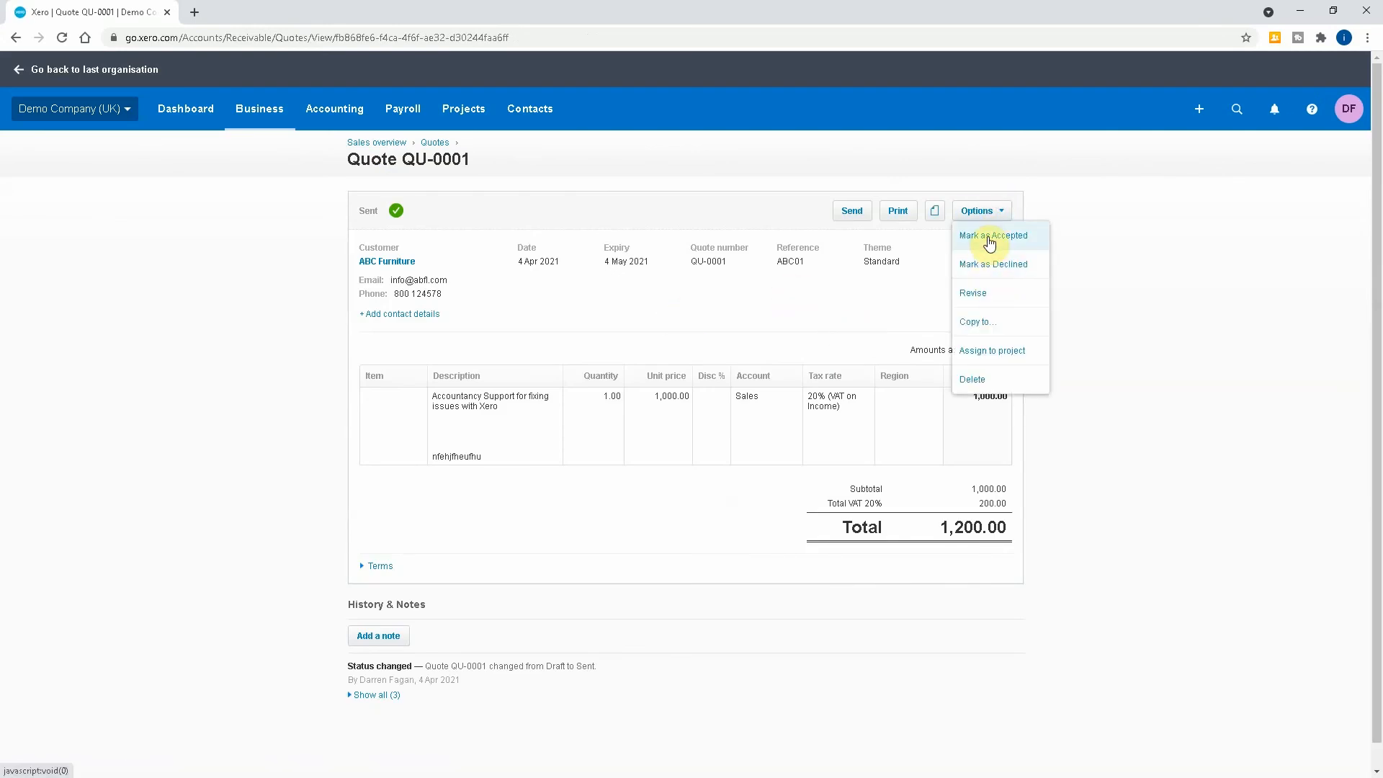
click(994, 235)
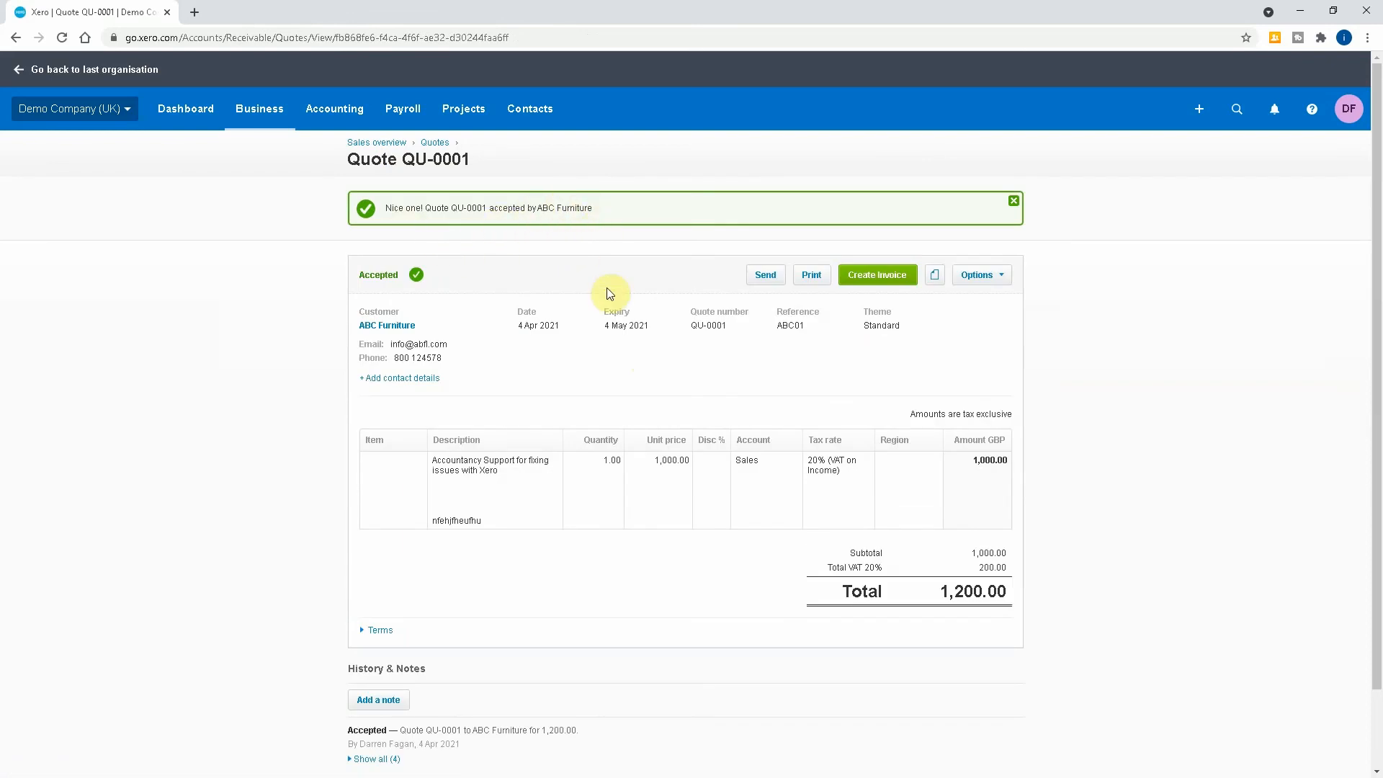
mouse_move(763, 310)
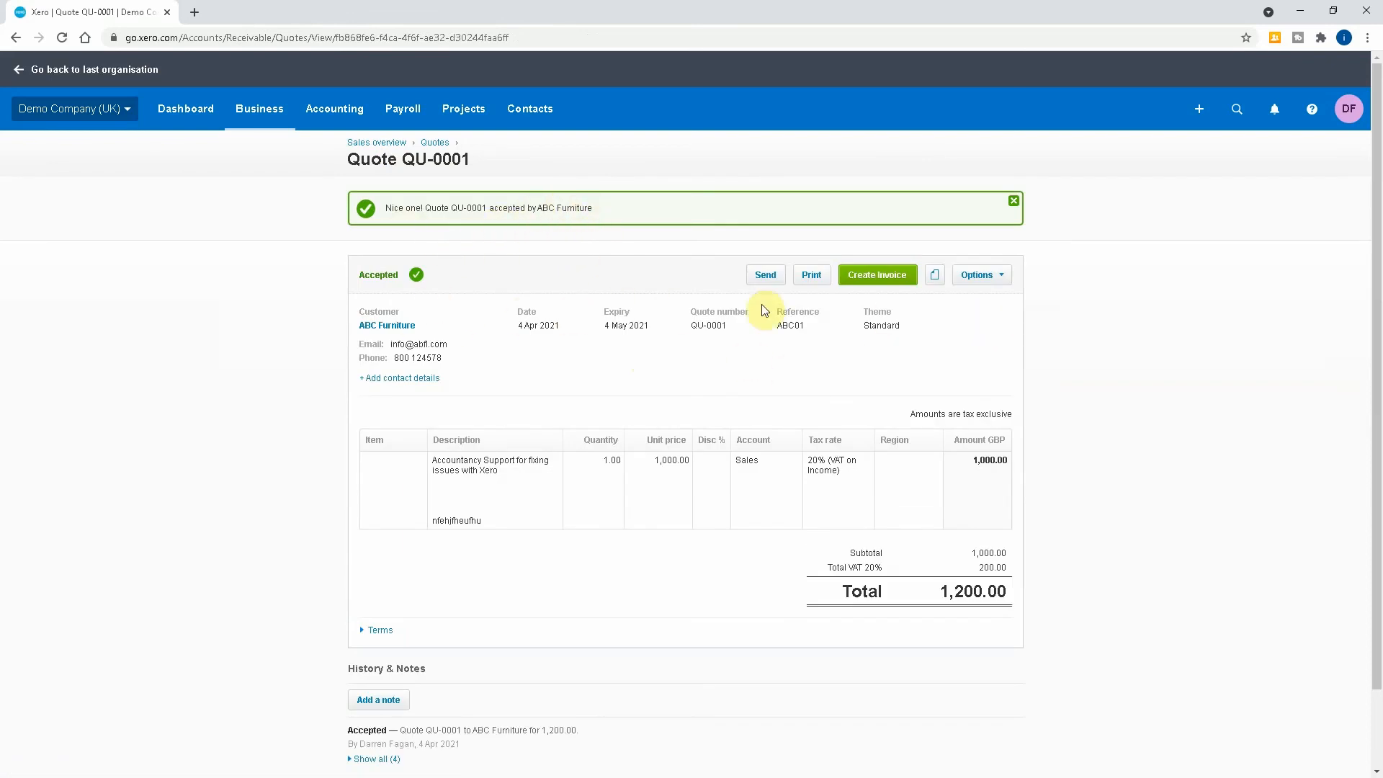
mouse_move(813, 561)
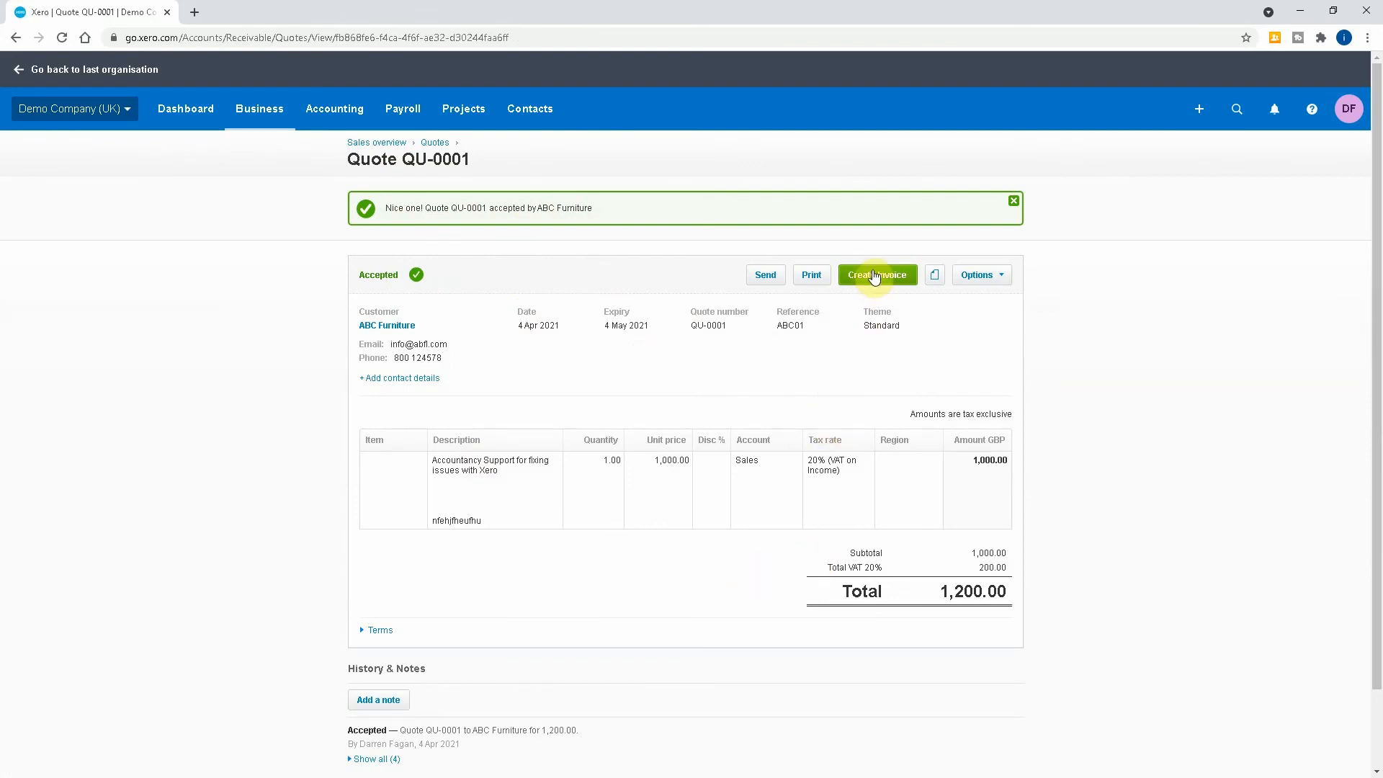
mouse_move(386, 161)
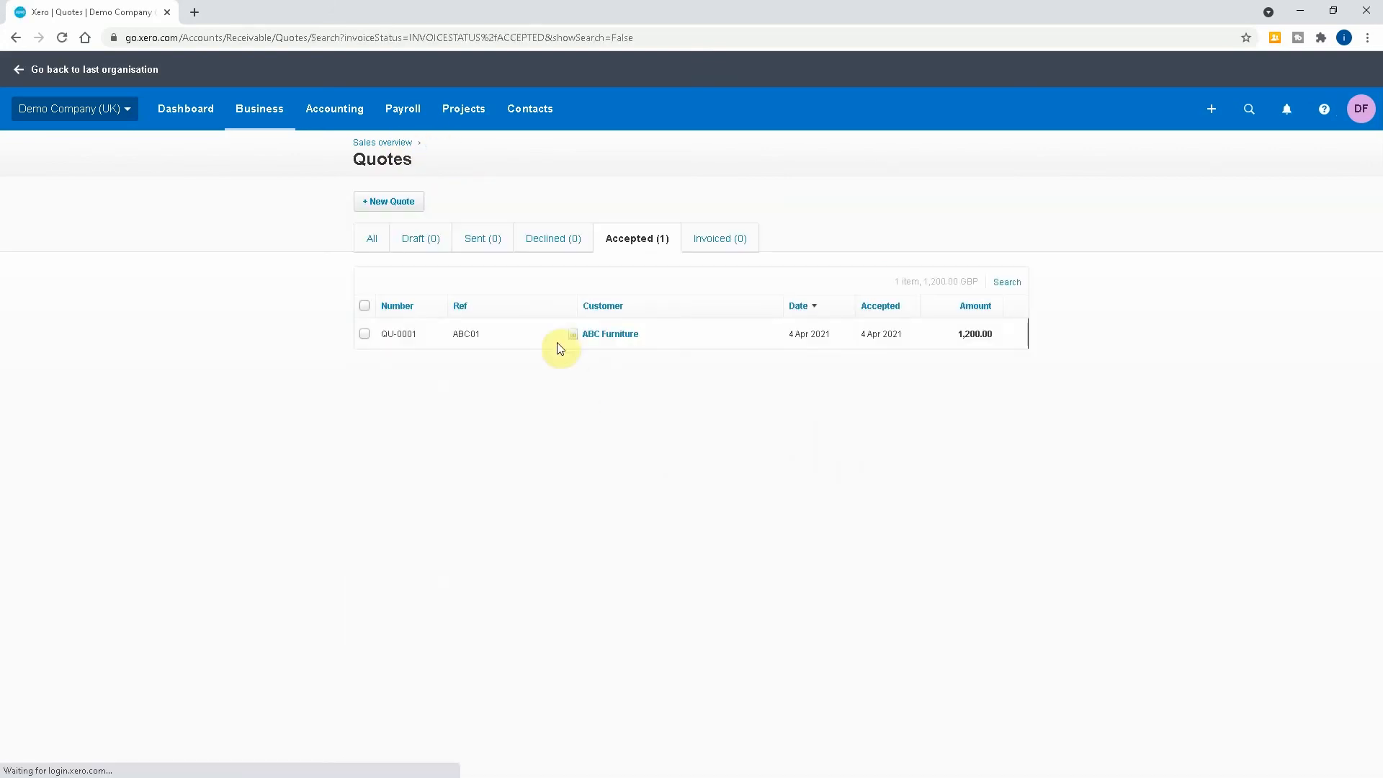
mouse_move(483, 239)
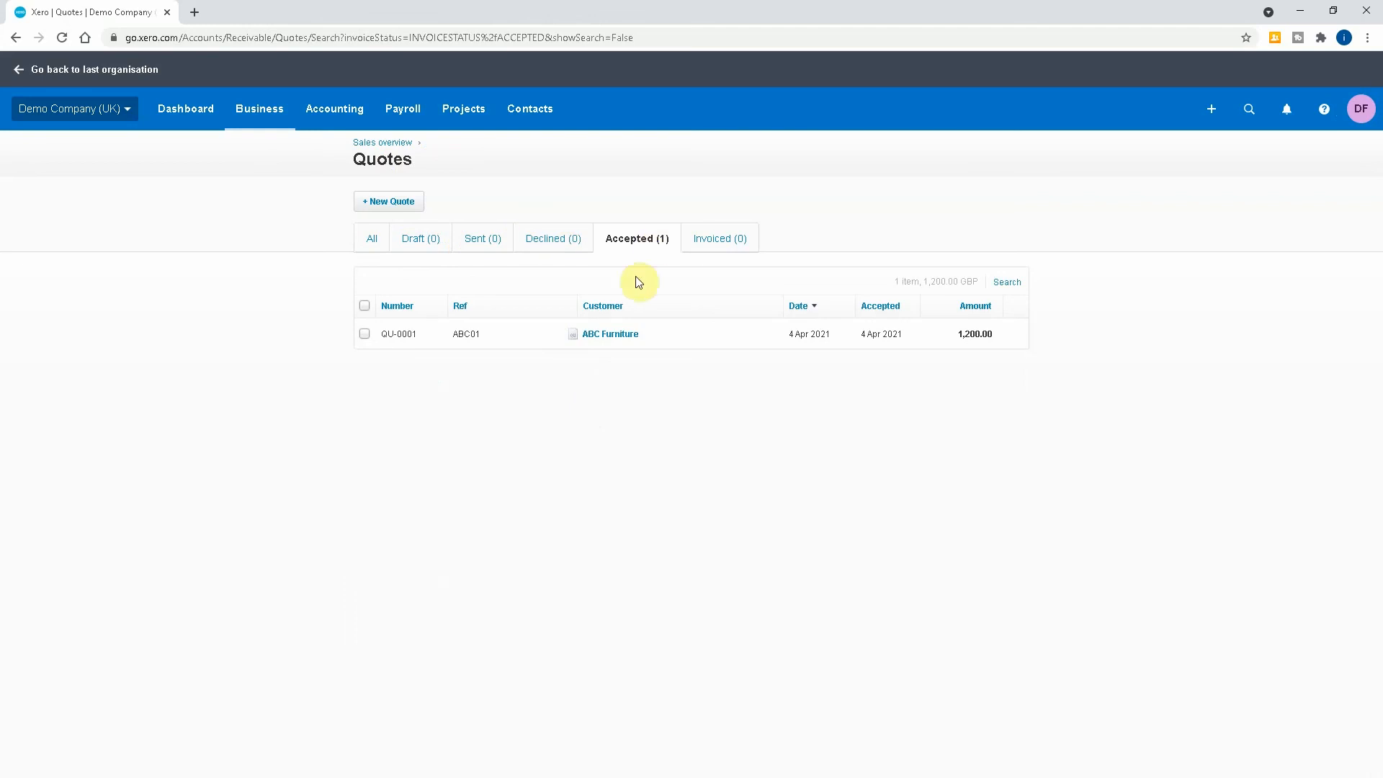
click(511, 334)
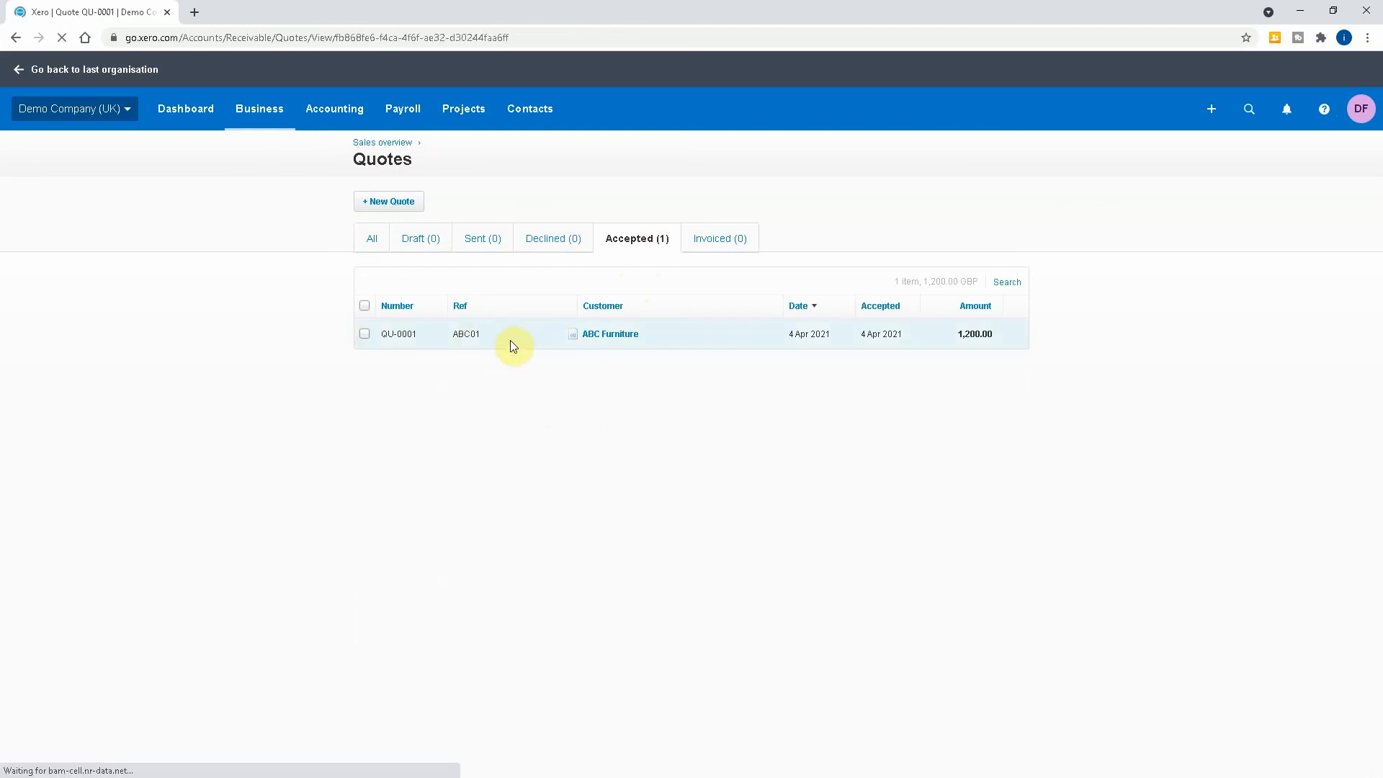
click(515, 333)
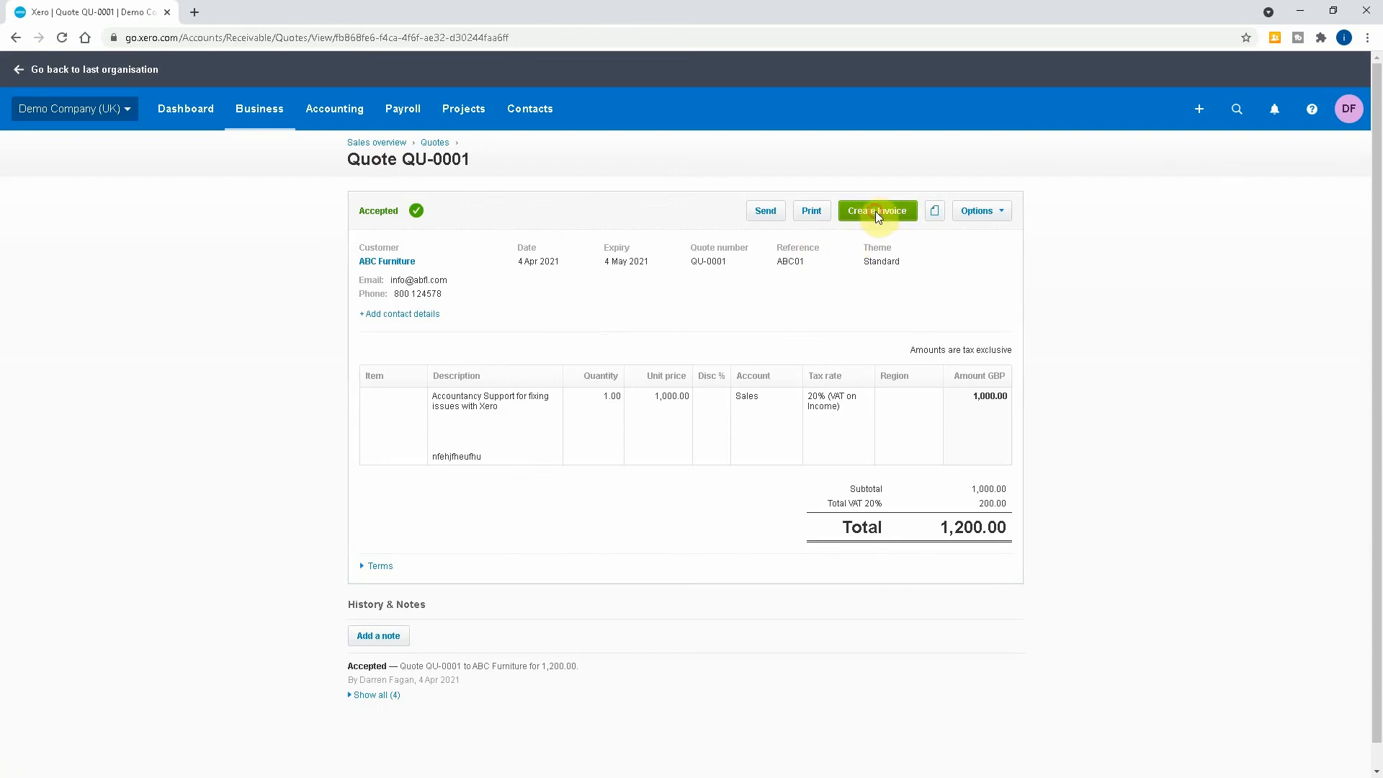
click(876, 210)
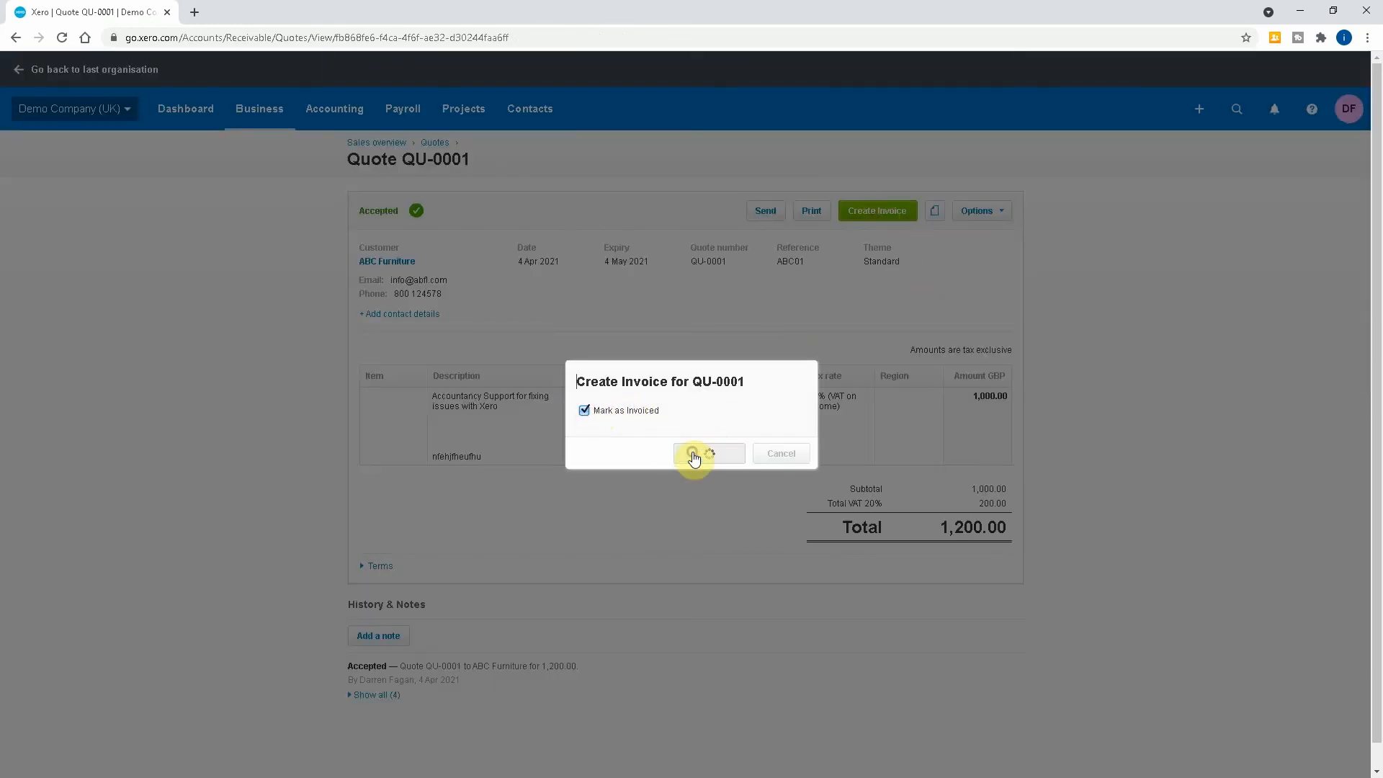
Create invoice INV-0046 from QU-0001, keeping Mark as Invoiced ticked
click(709, 453)
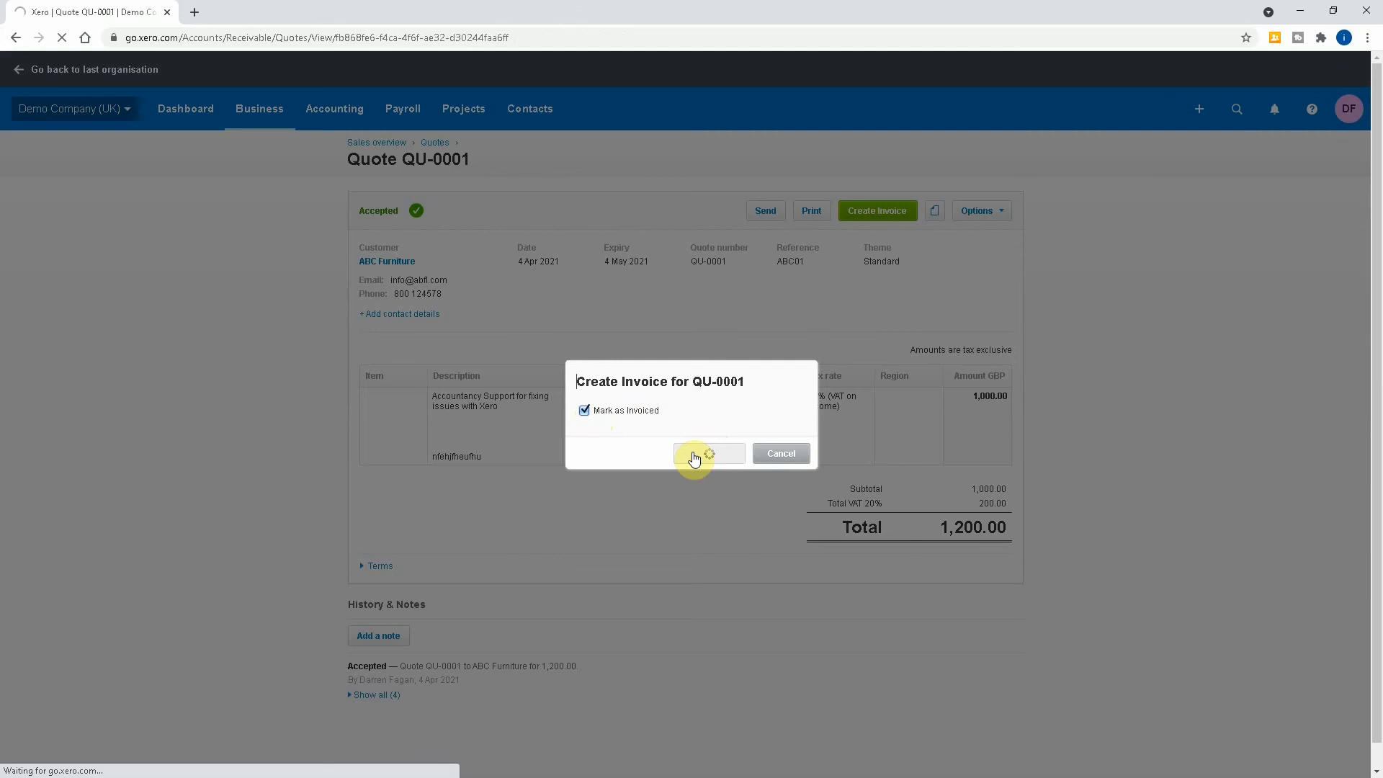
click(708, 453)
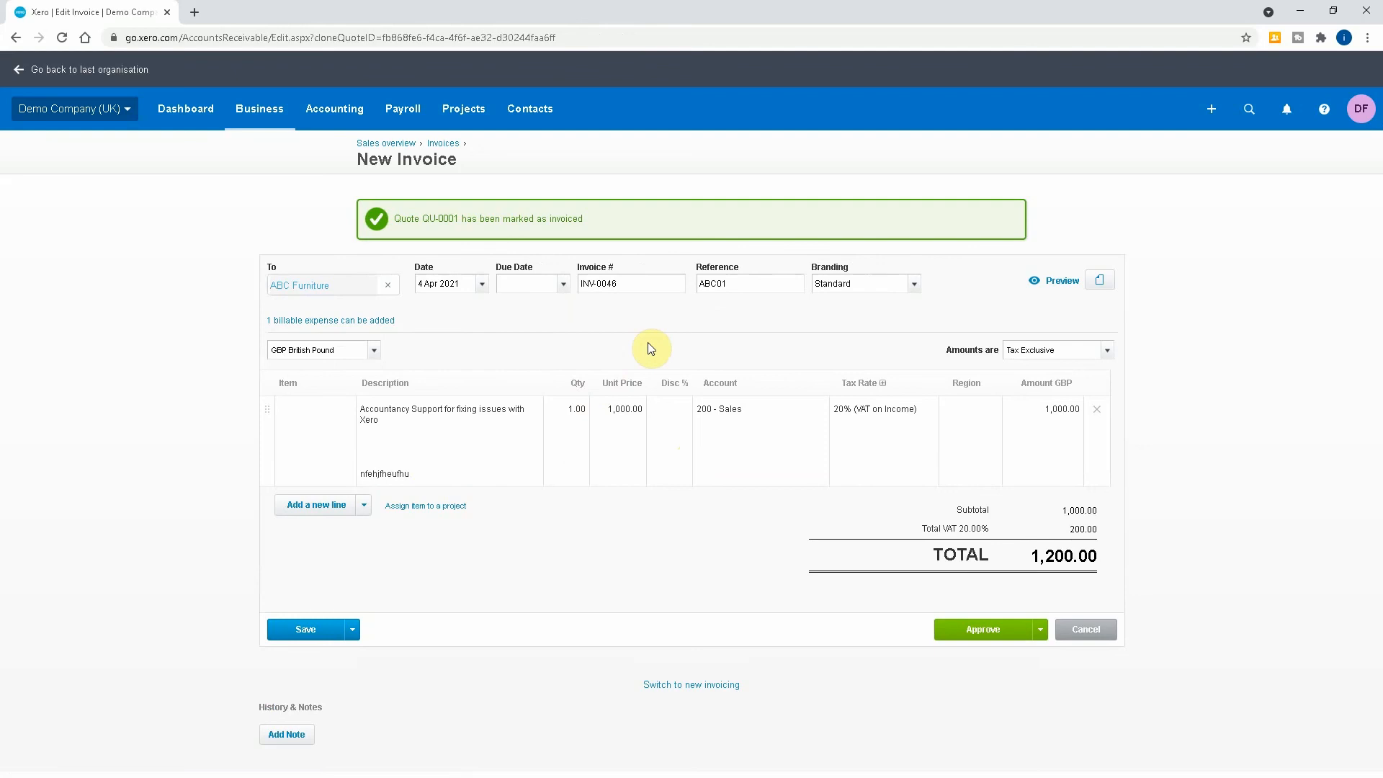
mouse_move(568, 582)
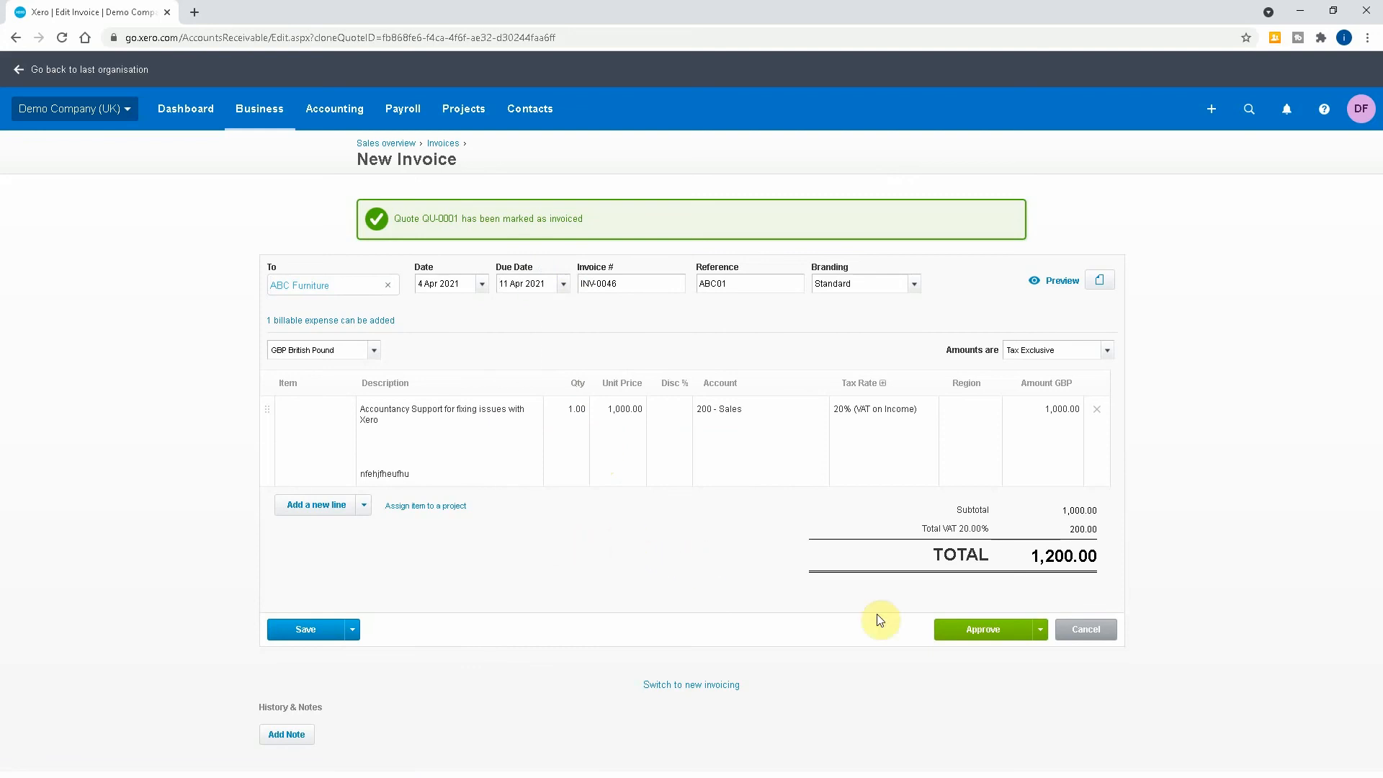
Approve invoice INV-0046 with due date 11 Apr 2021
click(982, 629)
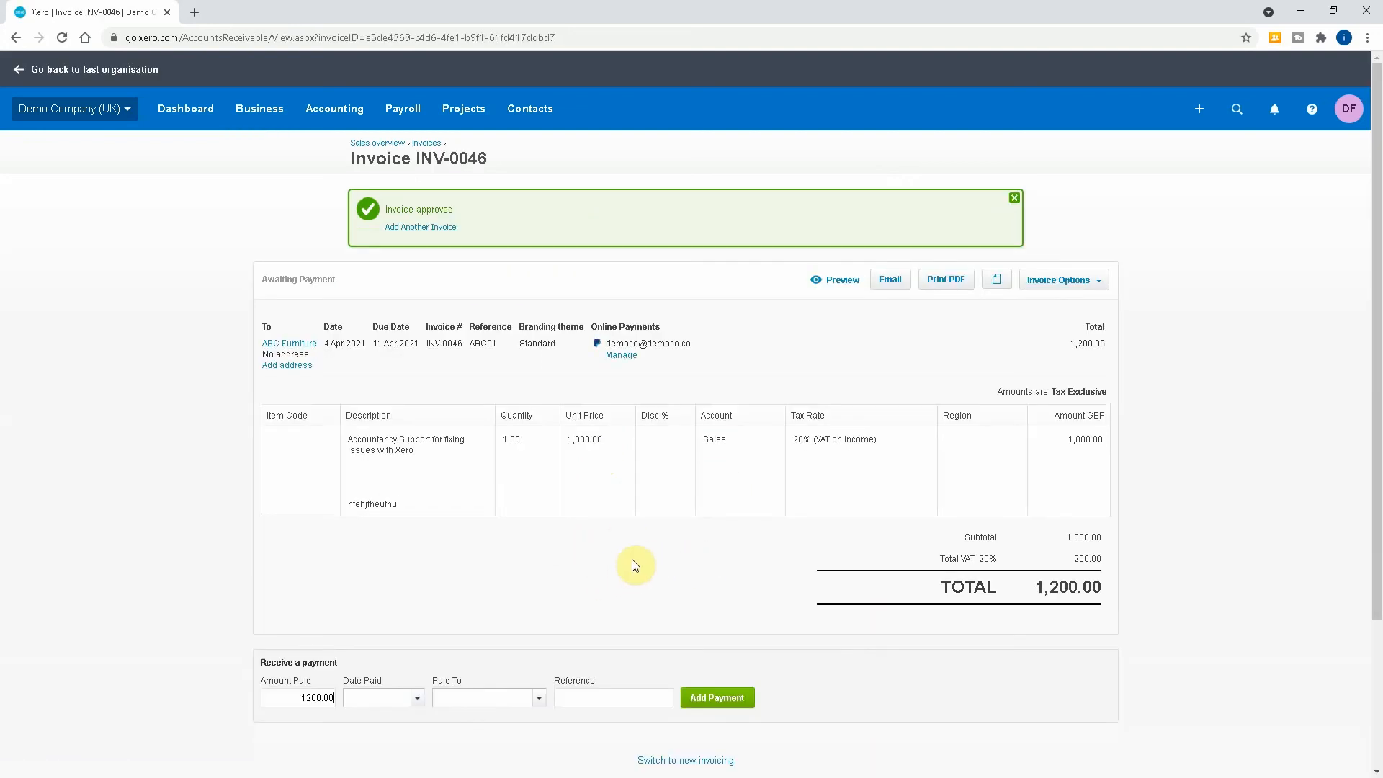
Switch invoice INV-0046 to the new invoicing view
click(685, 760)
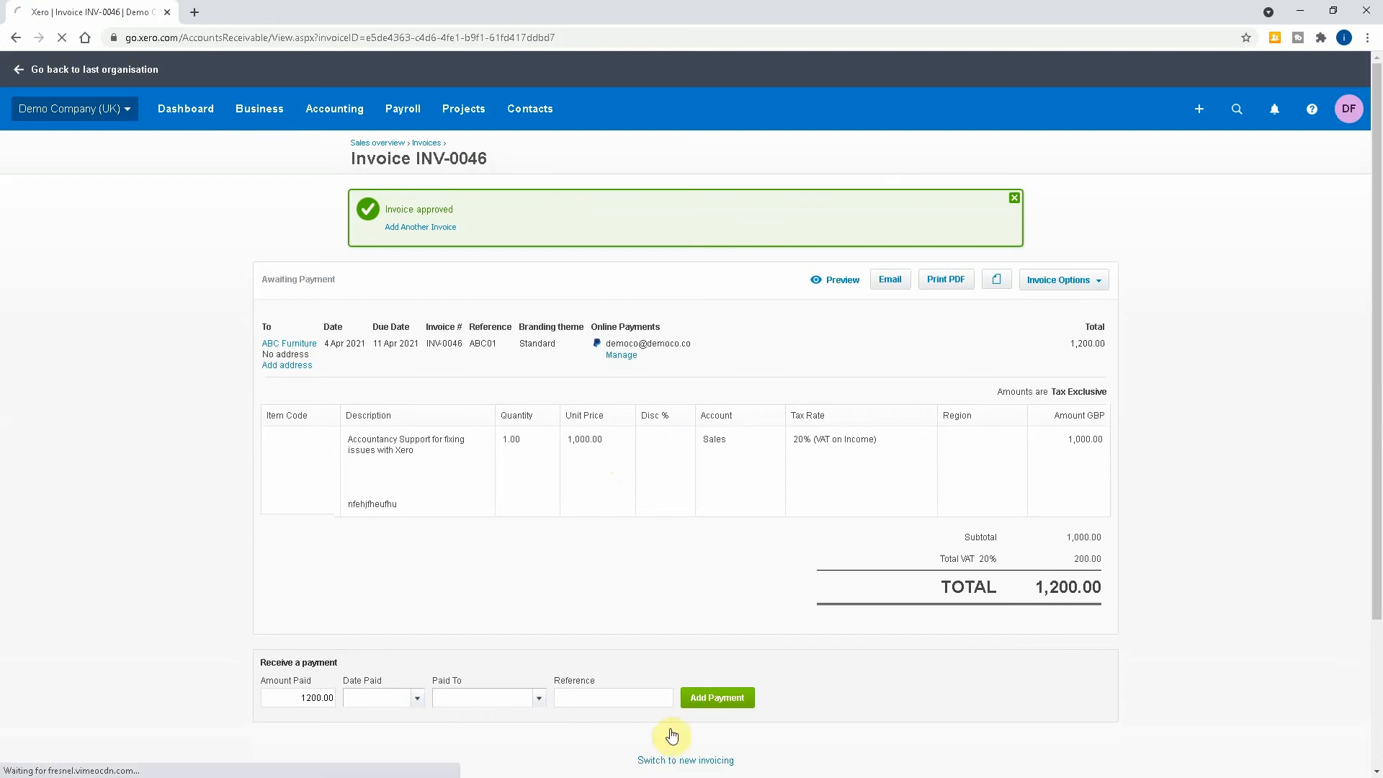
click(685, 761)
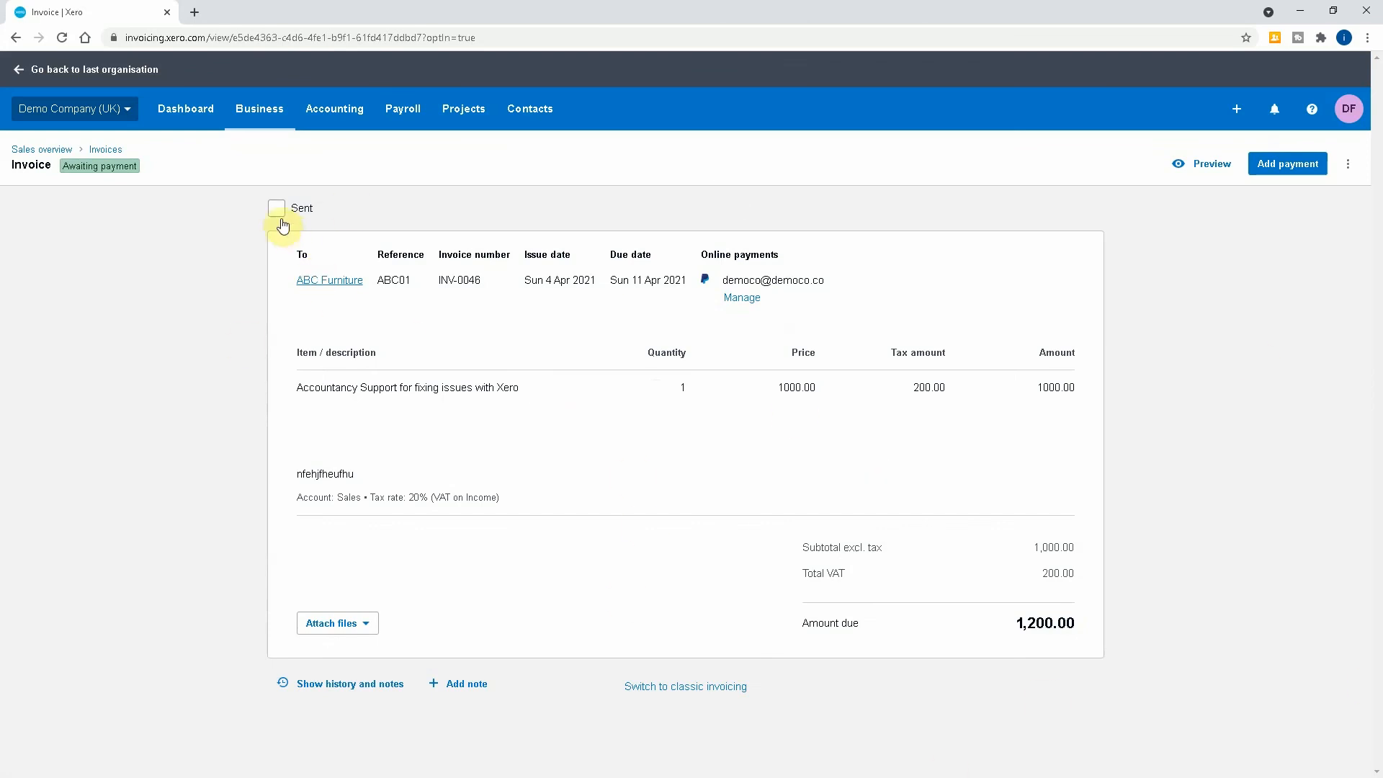
Mark INV-0046 as sent, then check its preview in desktop and mobile layouts
click(276, 209)
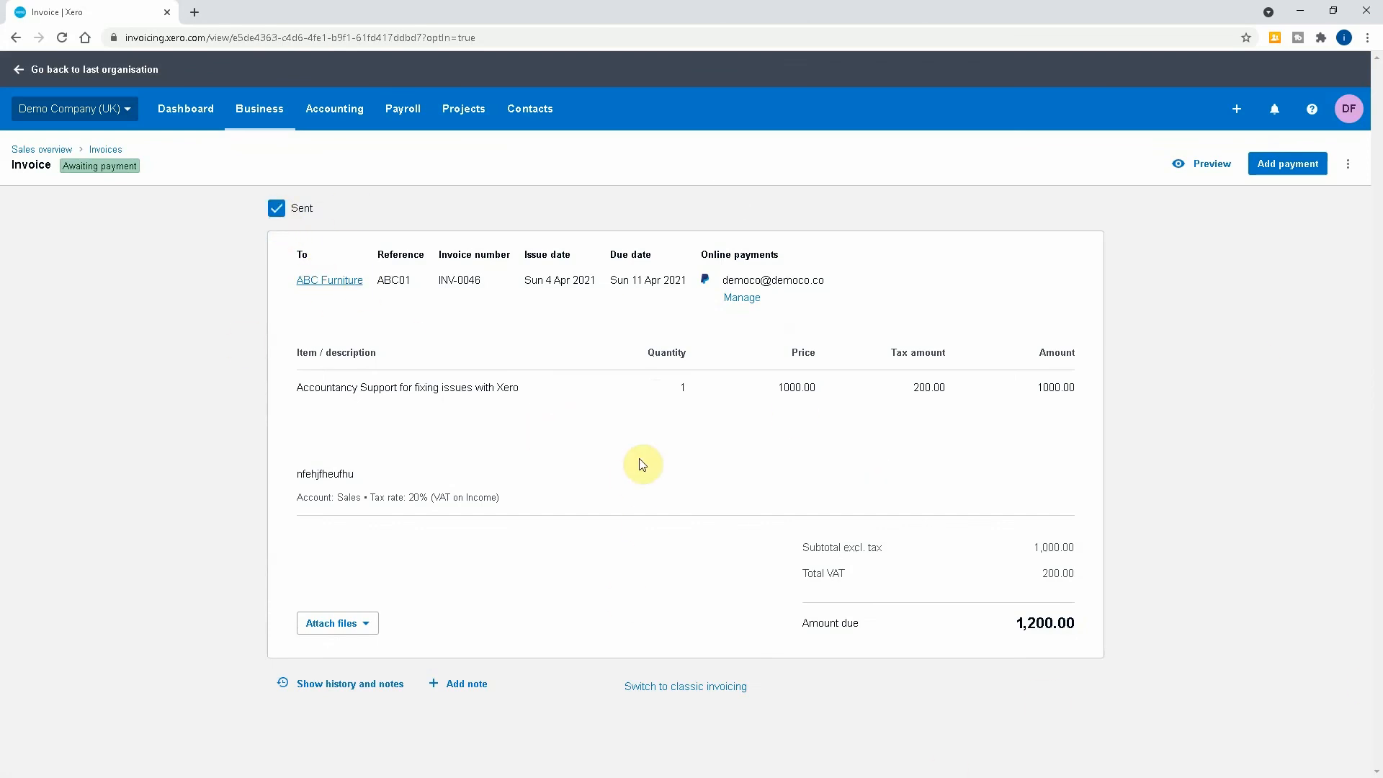
mouse_move(879, 506)
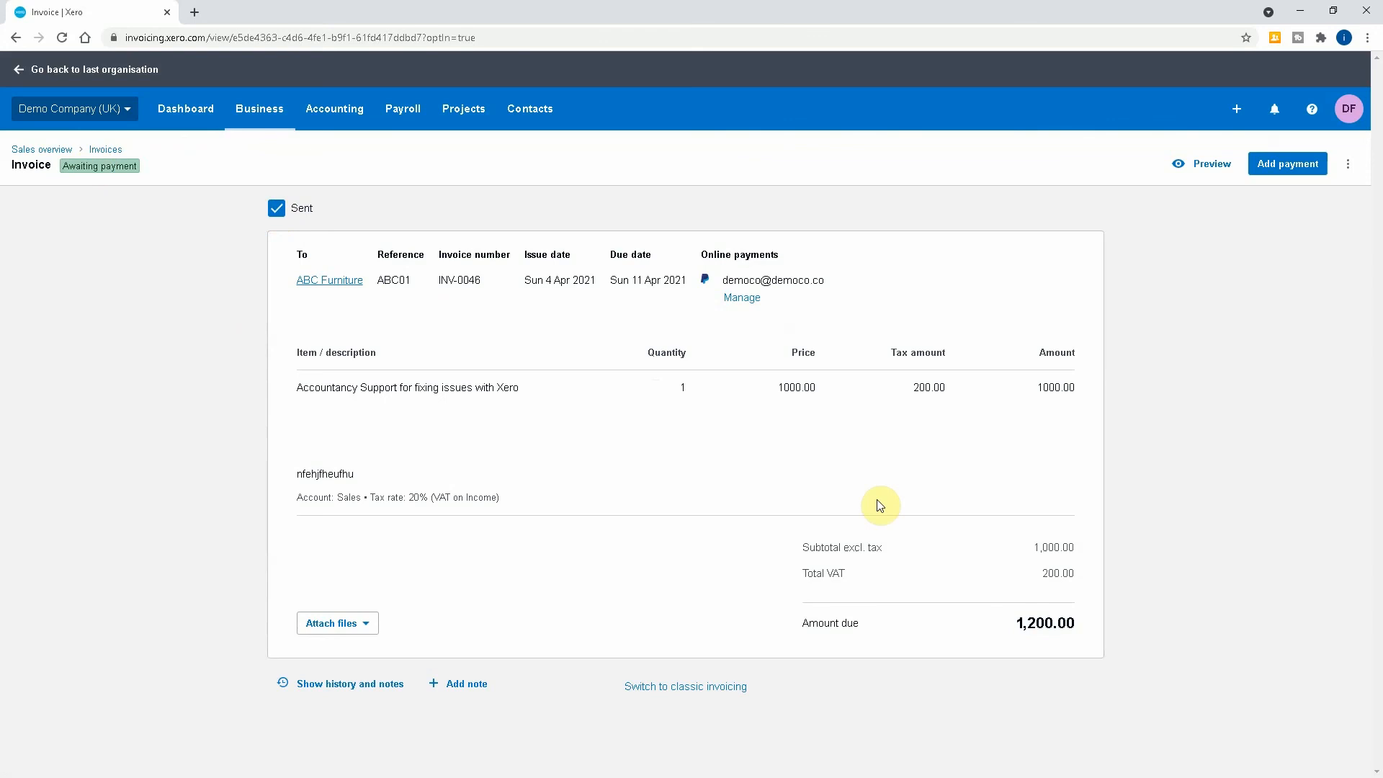
click(1210, 163)
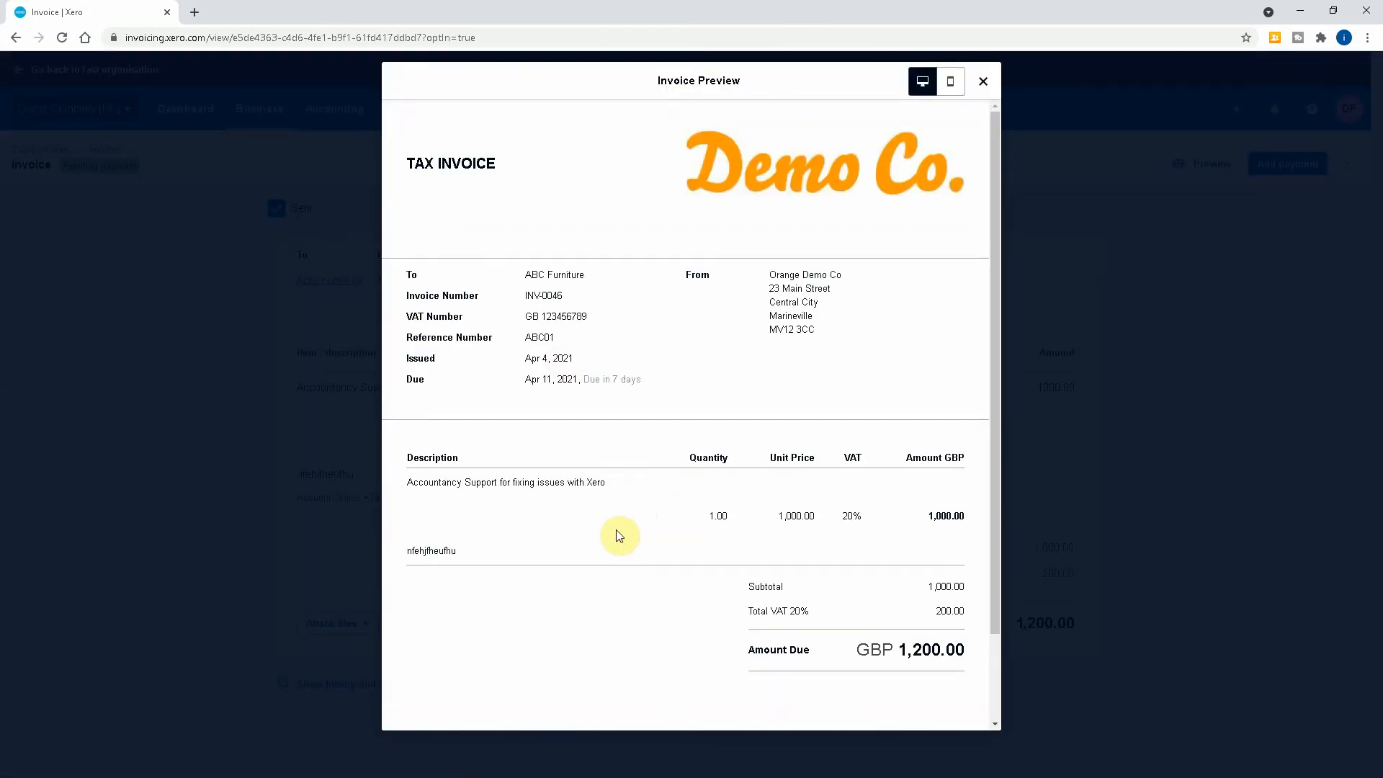
click(950, 80)
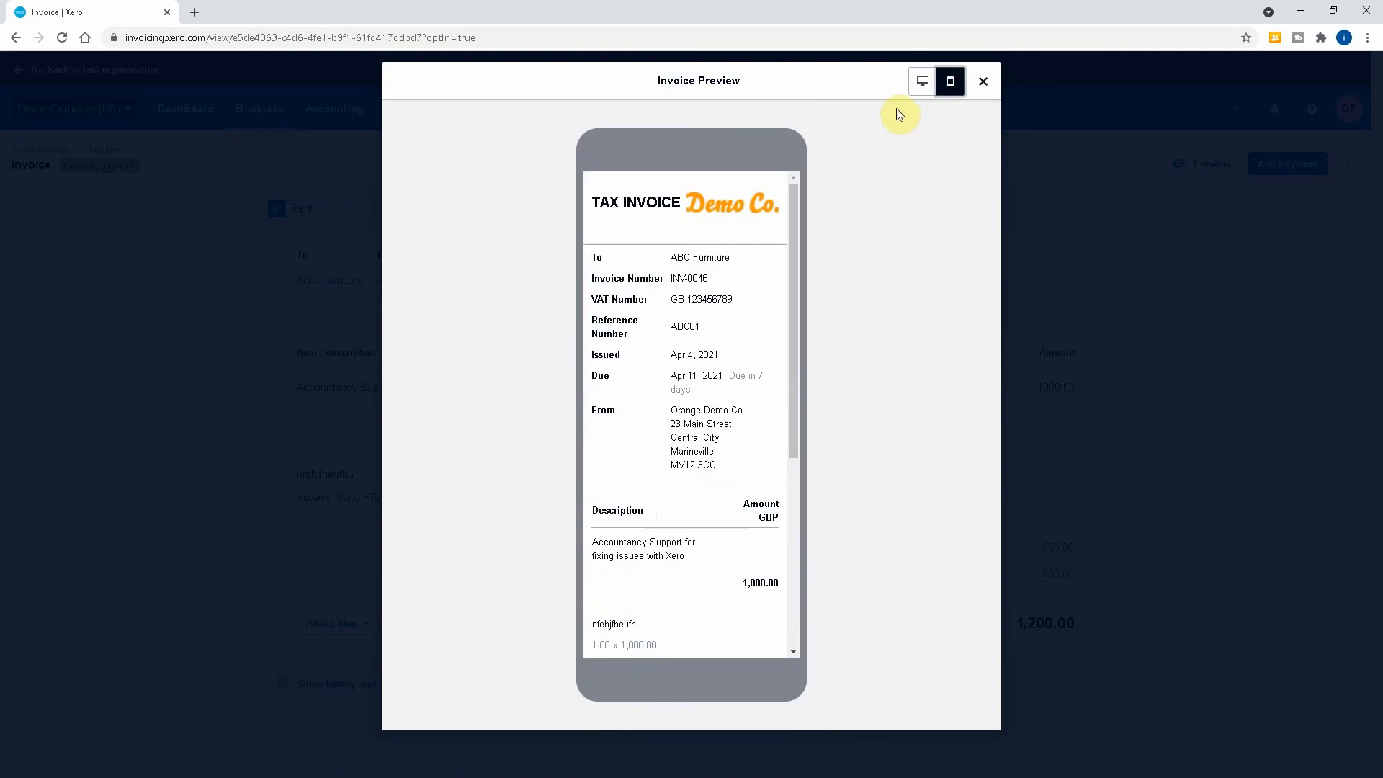
click(983, 82)
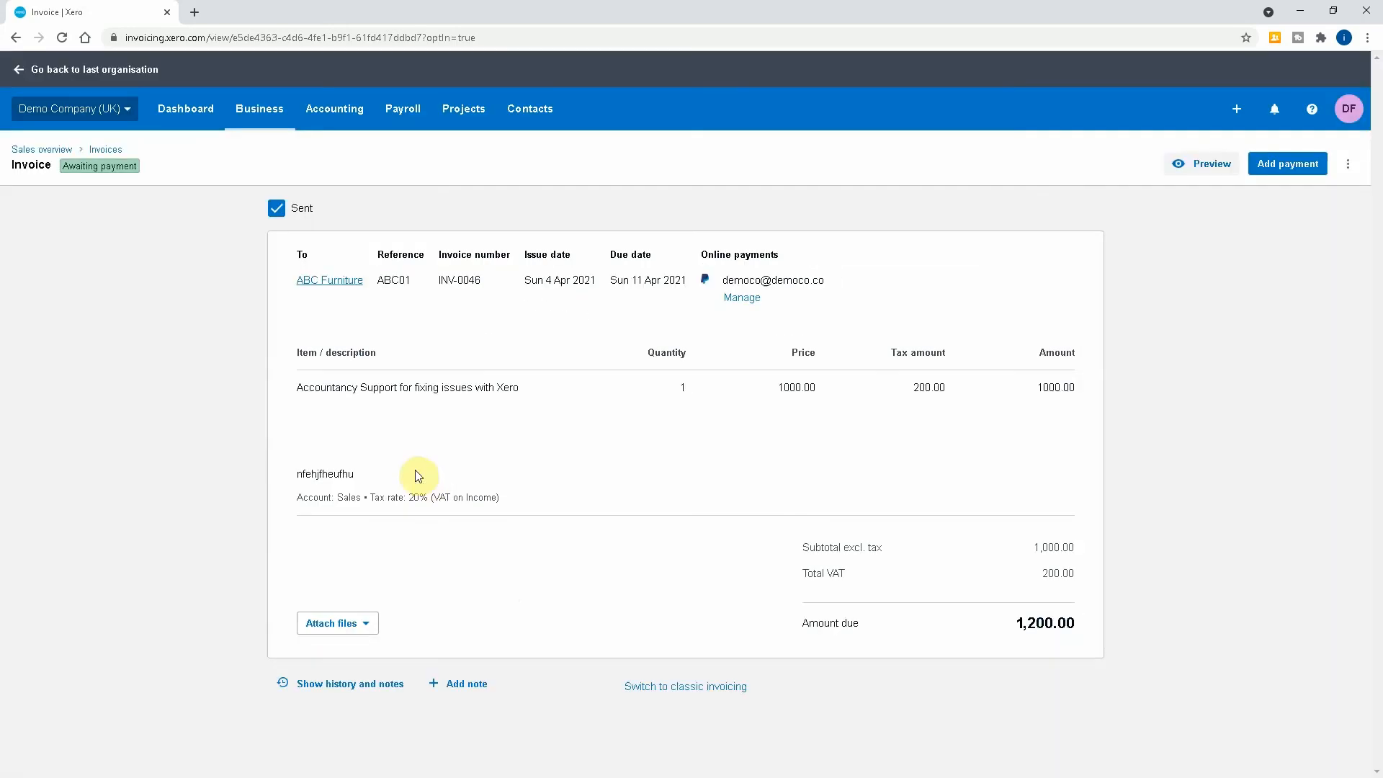
mouse_move(384, 345)
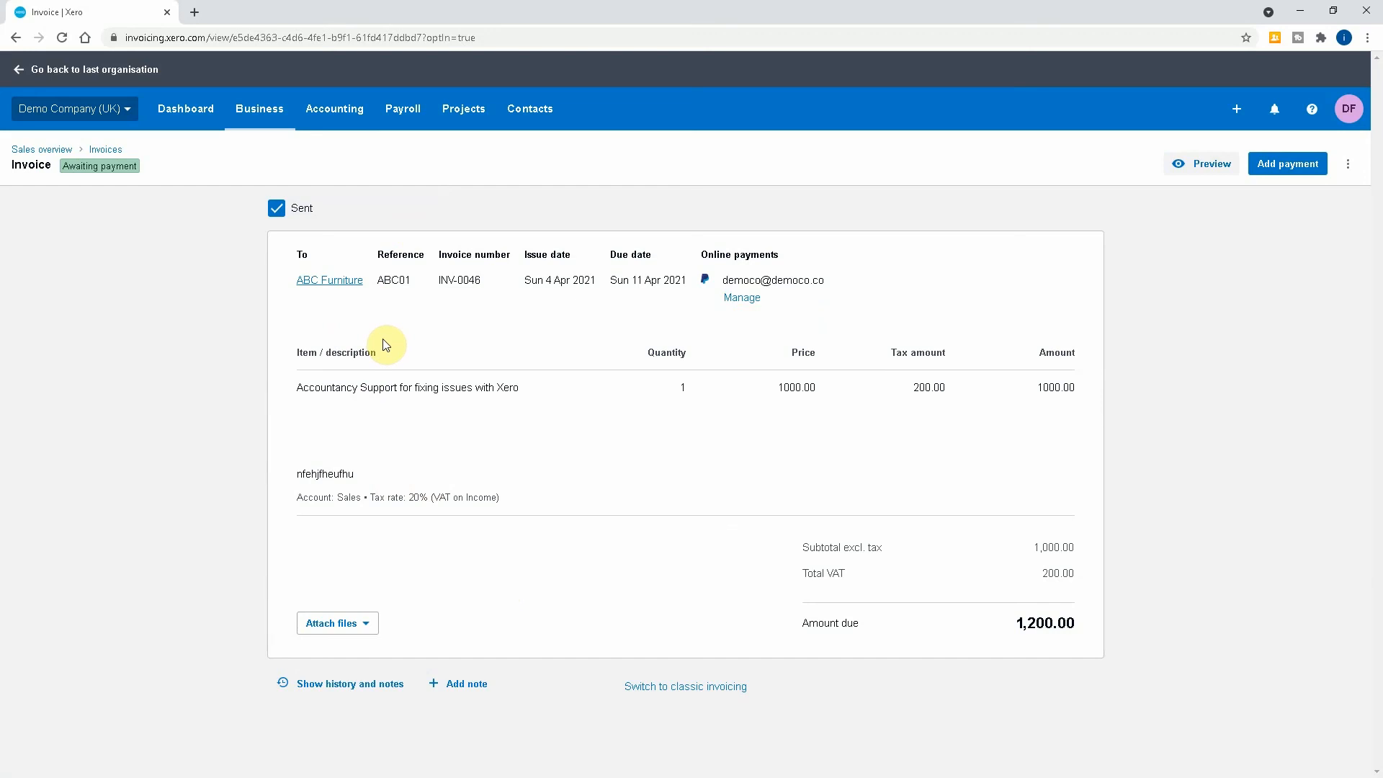
mouse_move(416, 318)
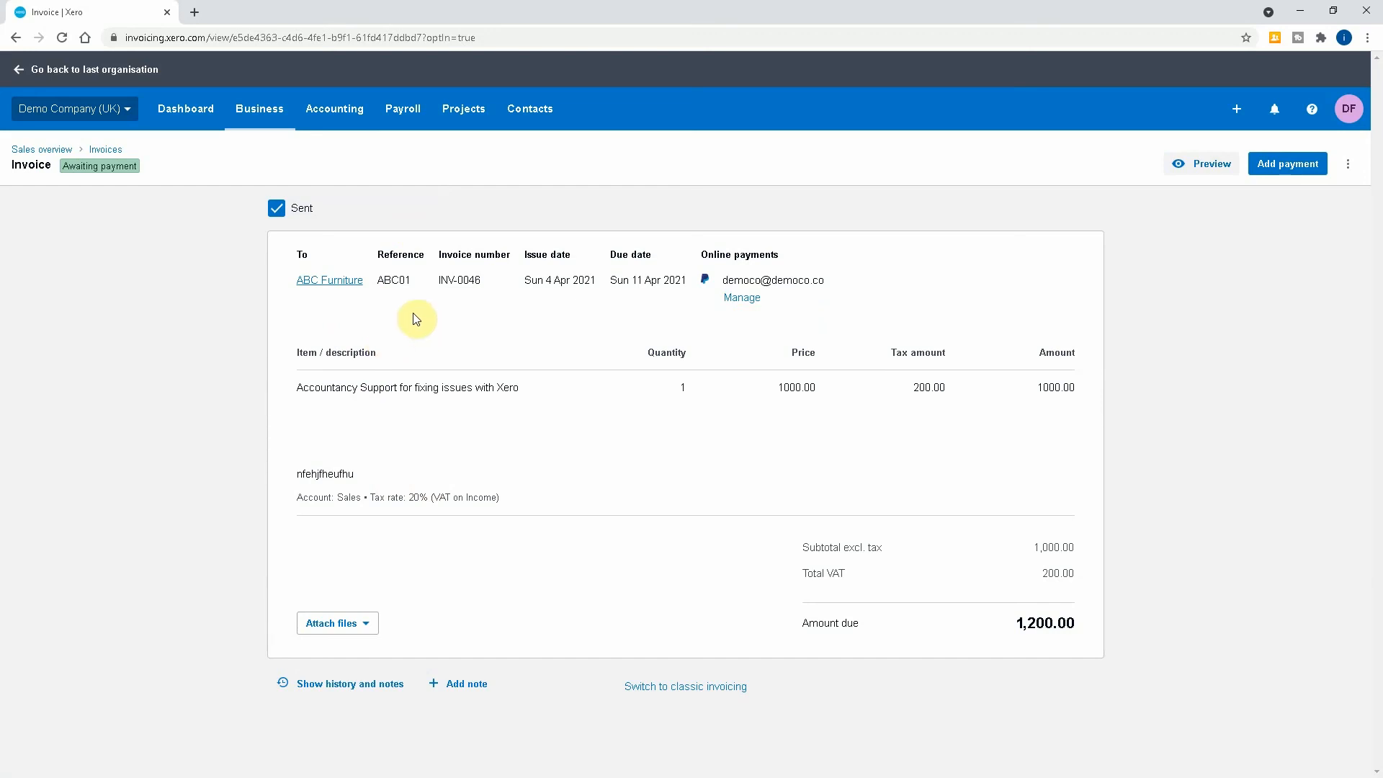
mouse_move(386, 325)
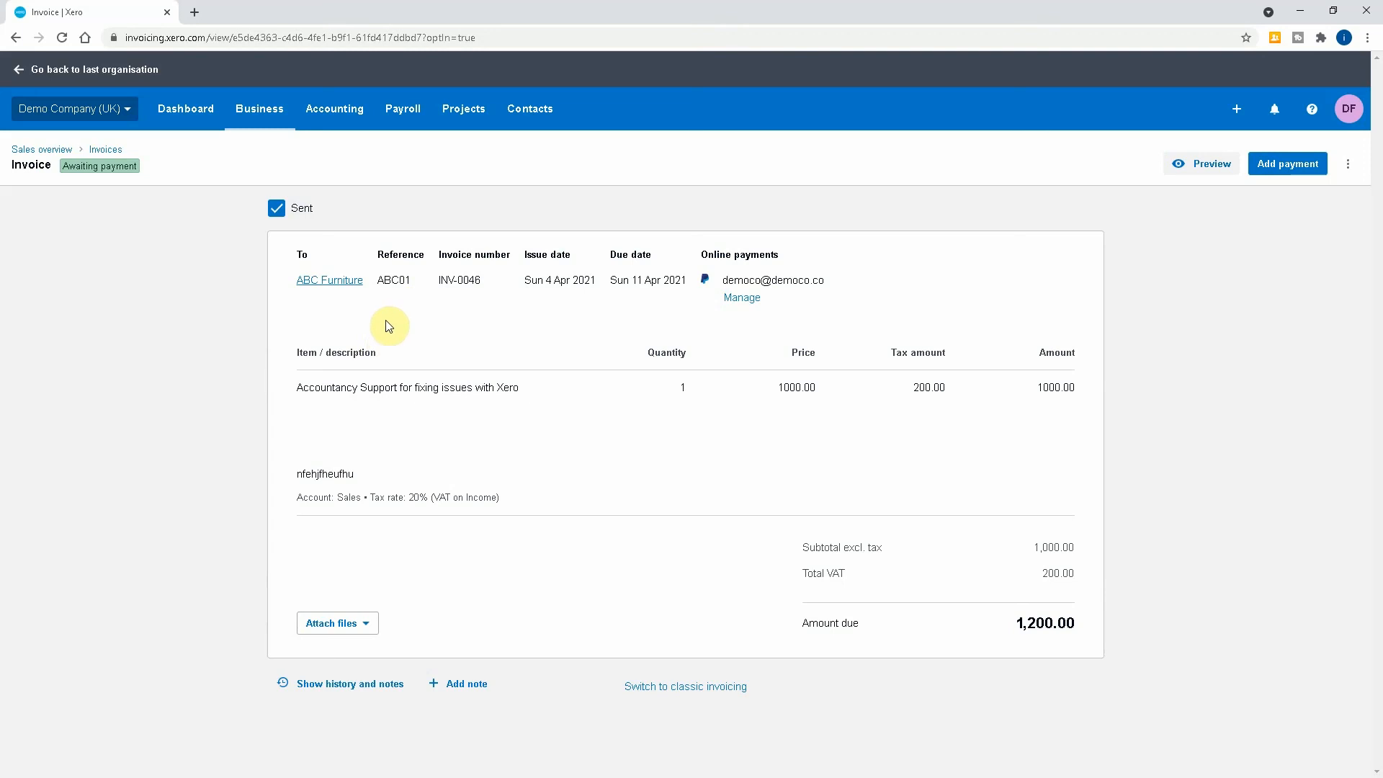